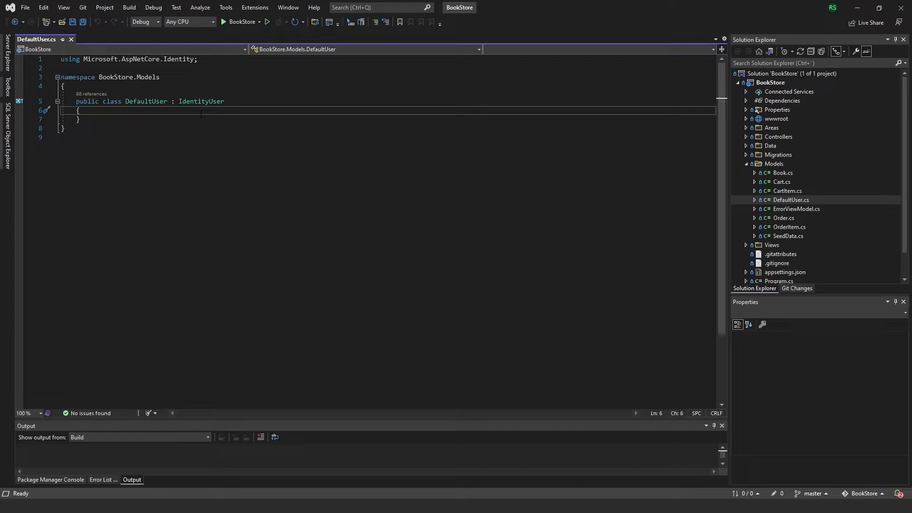
# Add string FirstName and LastName properties to DefaultUser via the prop snippet.
pyautogui.press('enter')
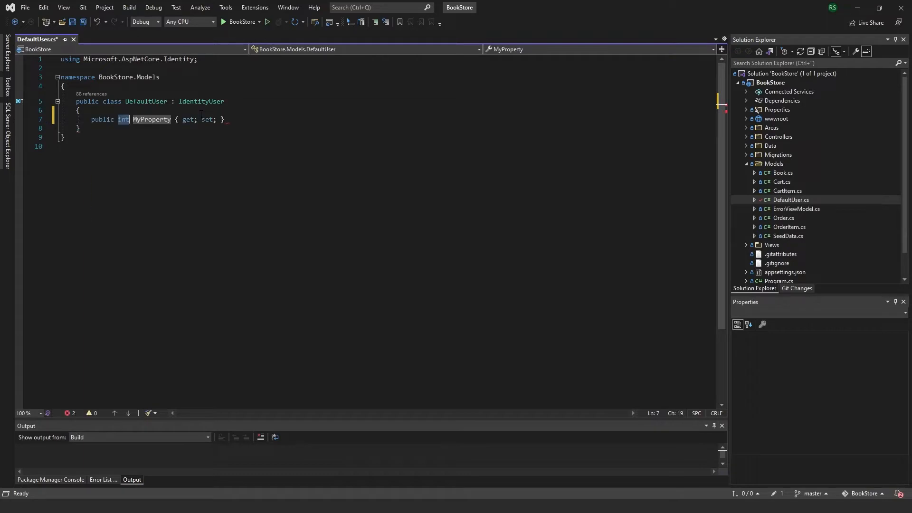
pyautogui.write('string')
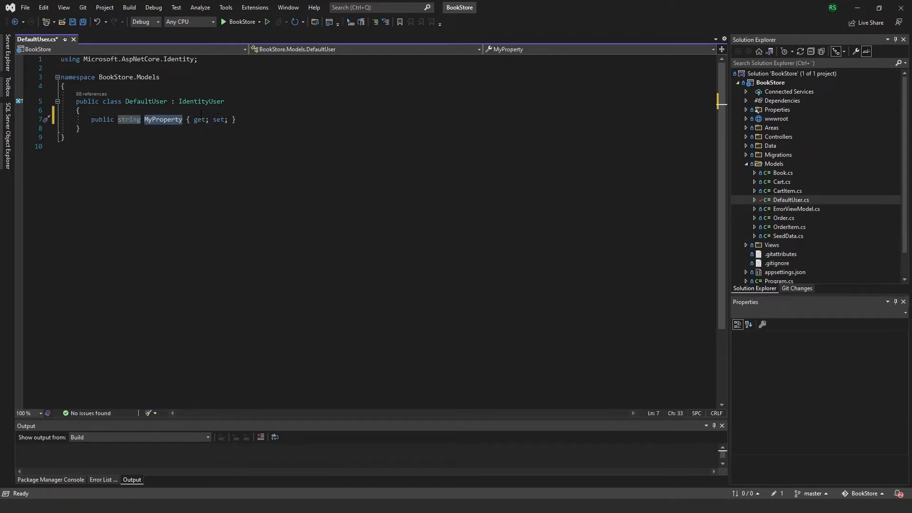
pyautogui.write('FirstNam')
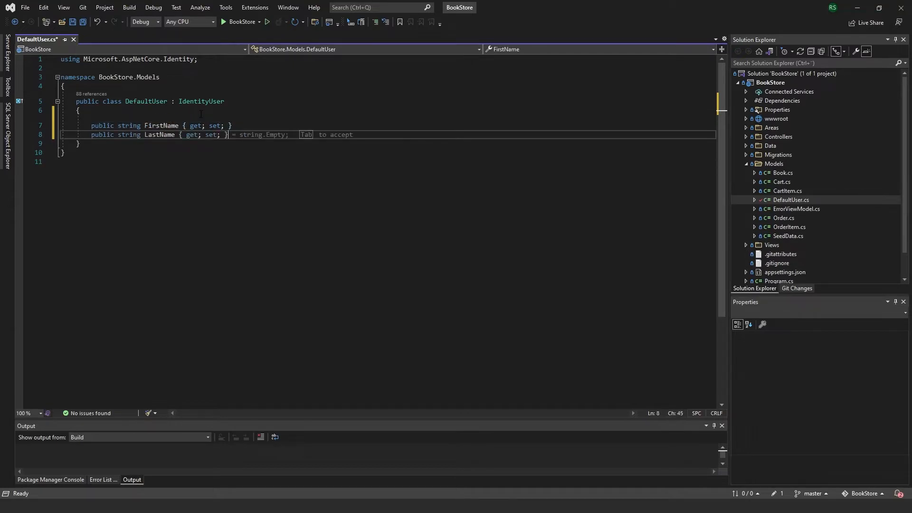
pyautogui.press('enter')
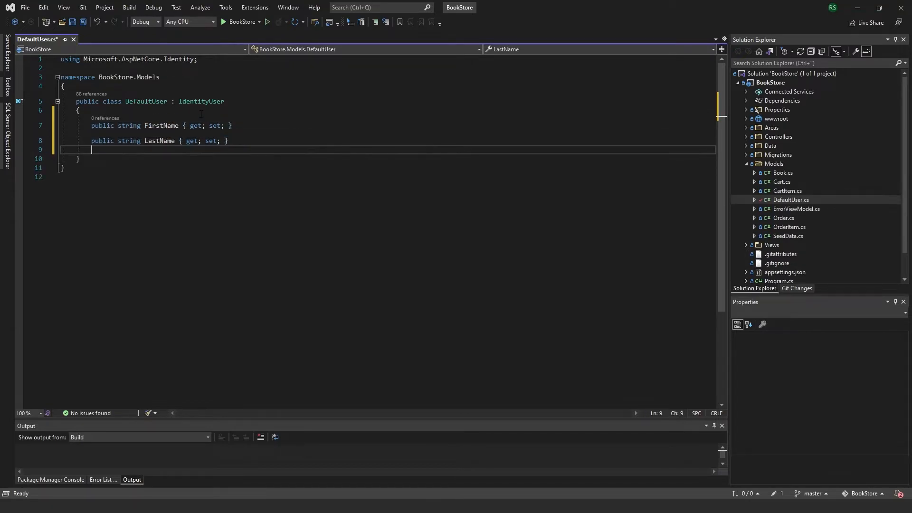
# Add string Address, ZipCode and City properties the same way.
pyautogui.write('public int MyProperty { get; set; }')
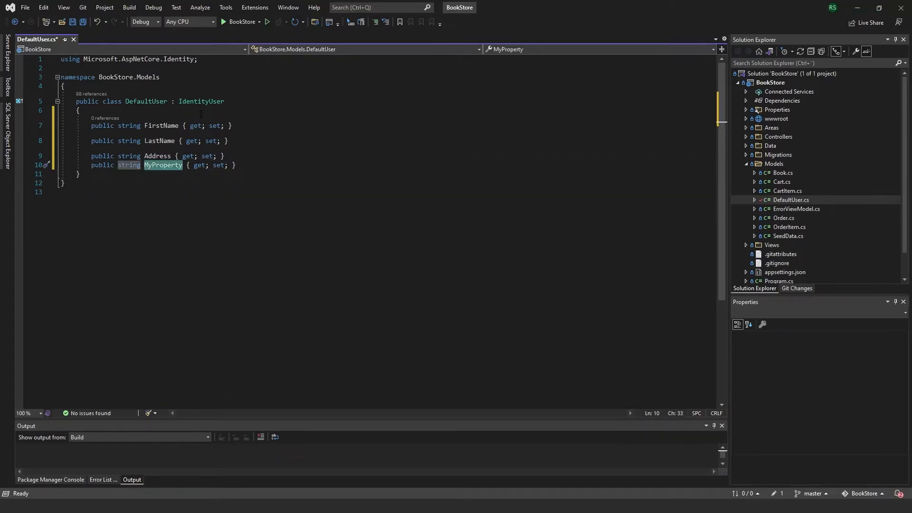
pyautogui.write('Zip')
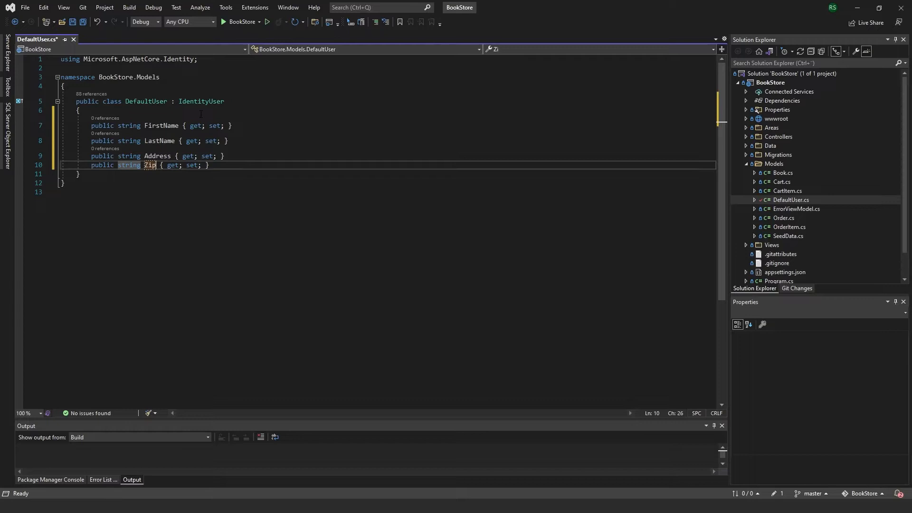
pyautogui.write('Code')
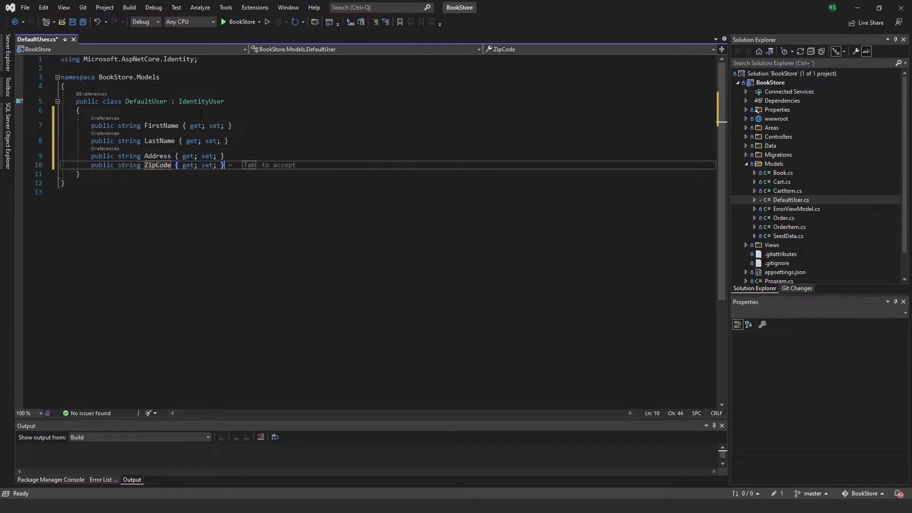
pyautogui.write('prop')
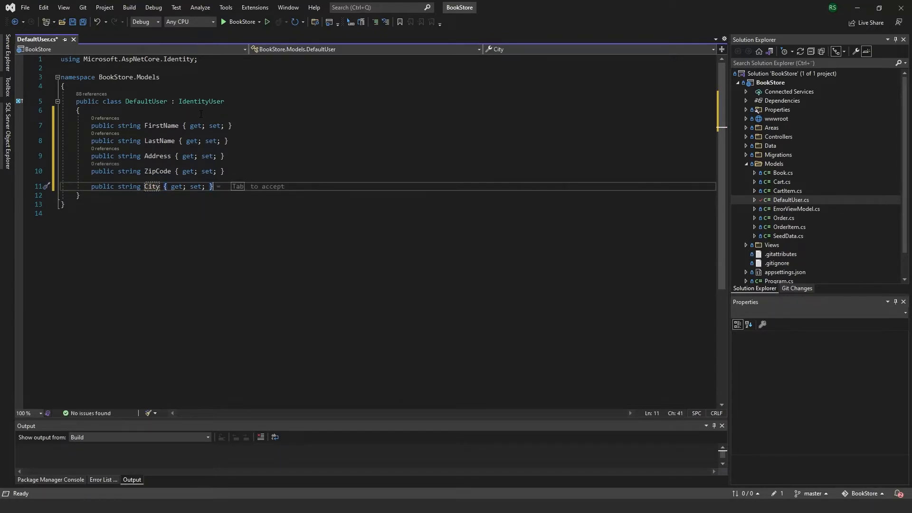
# Add a DateTime UserCreationDate property defaulting to DateTime.Now, importing System.
pyautogui.press('Return')
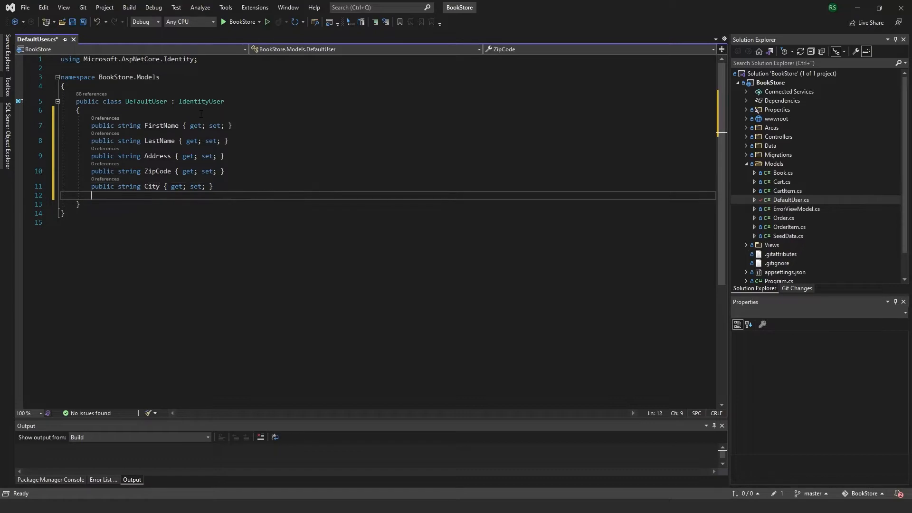
pyautogui.write('prp')
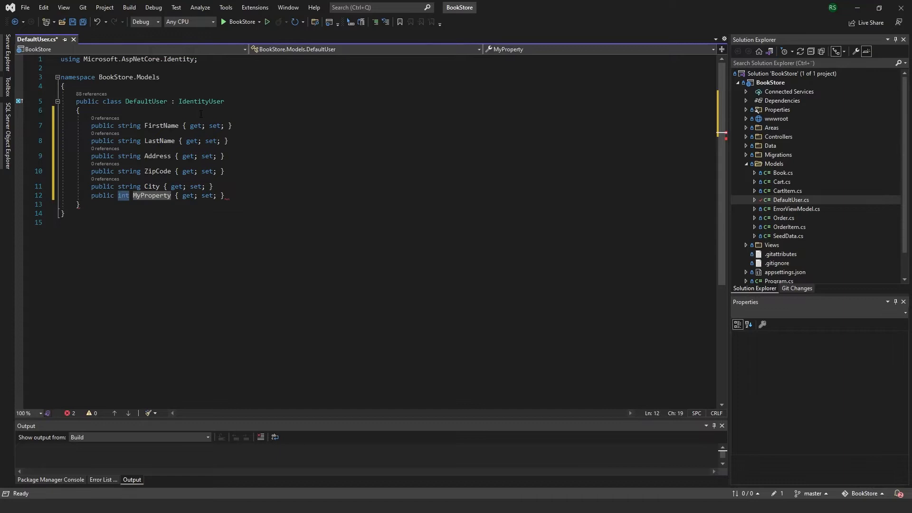
pyautogui.write('DateTime')
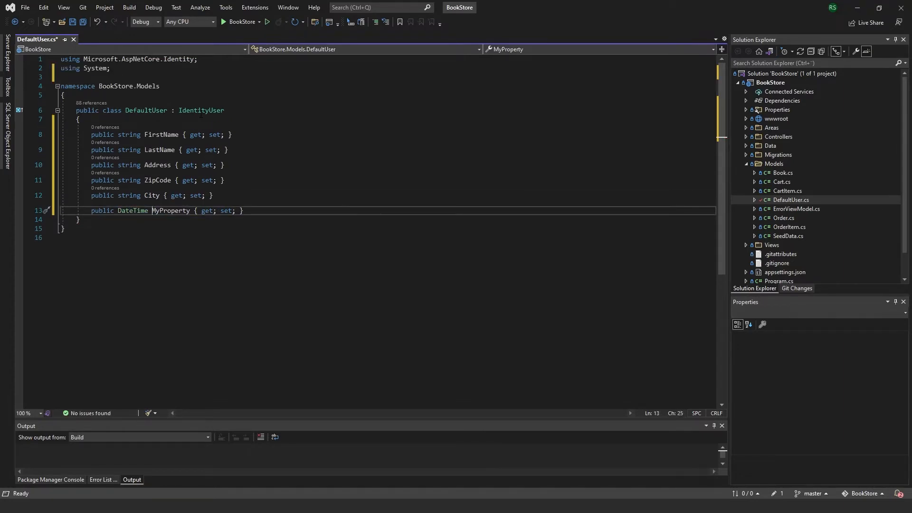
pyautogui.write('Cre')
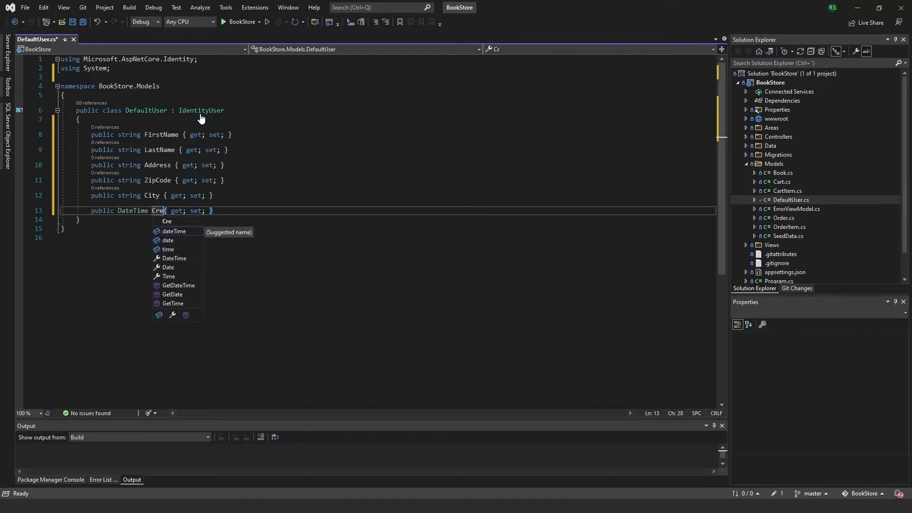
pyautogui.write('UserD')
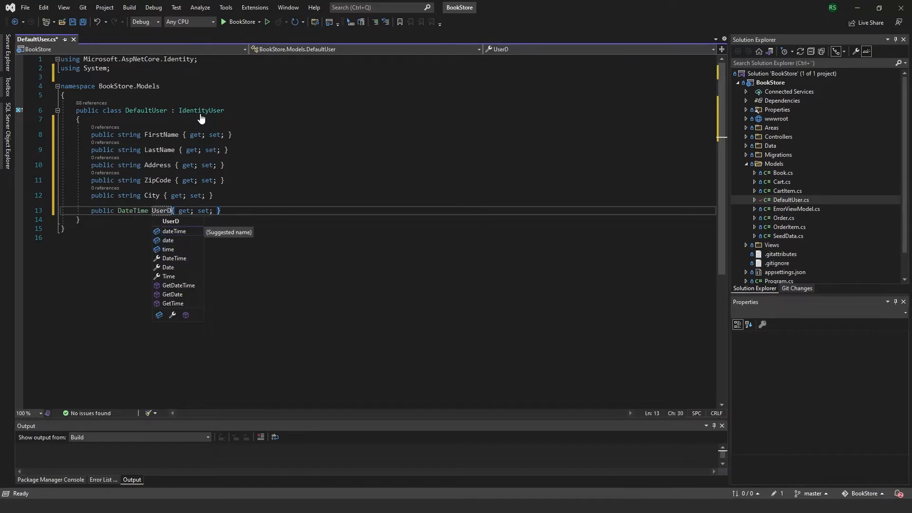
pyautogui.write('Creat')
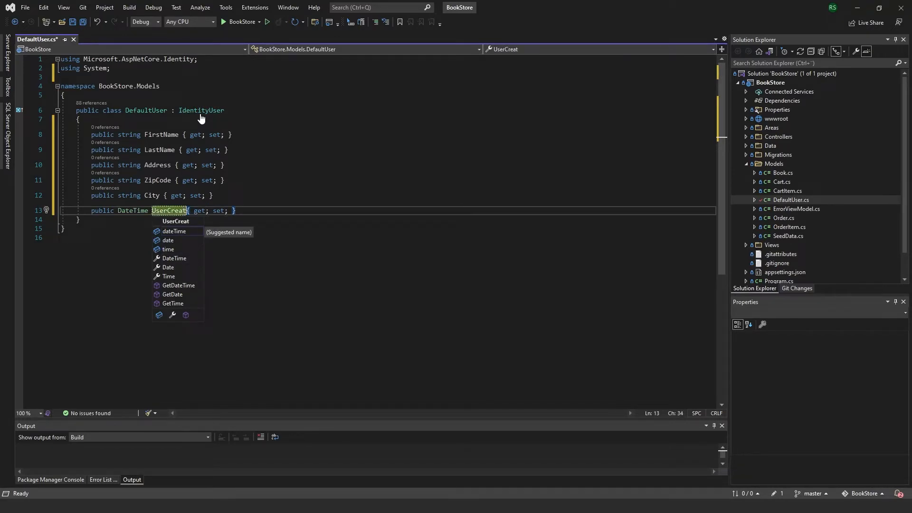
pyautogui.write('ionDate')
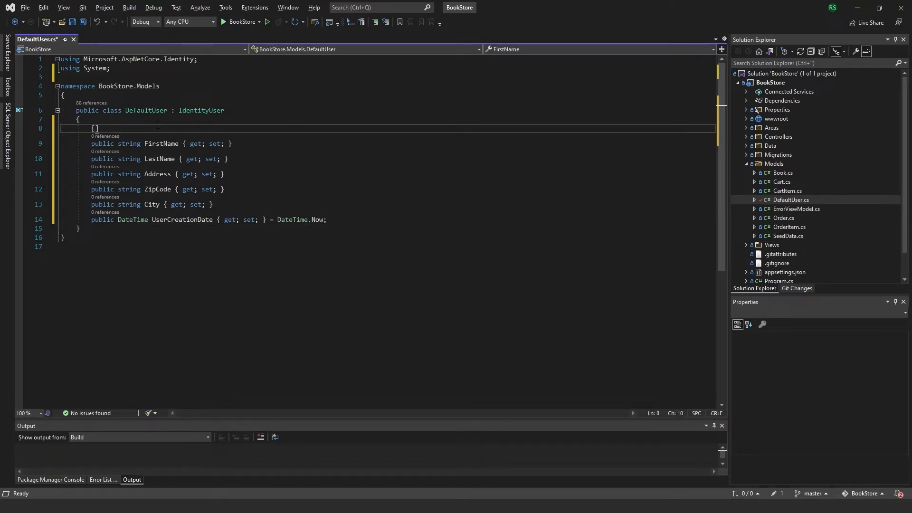
# Mark each DefaultUser property with the [PersonalData] attribute.
pyautogui.write('PersonalData')
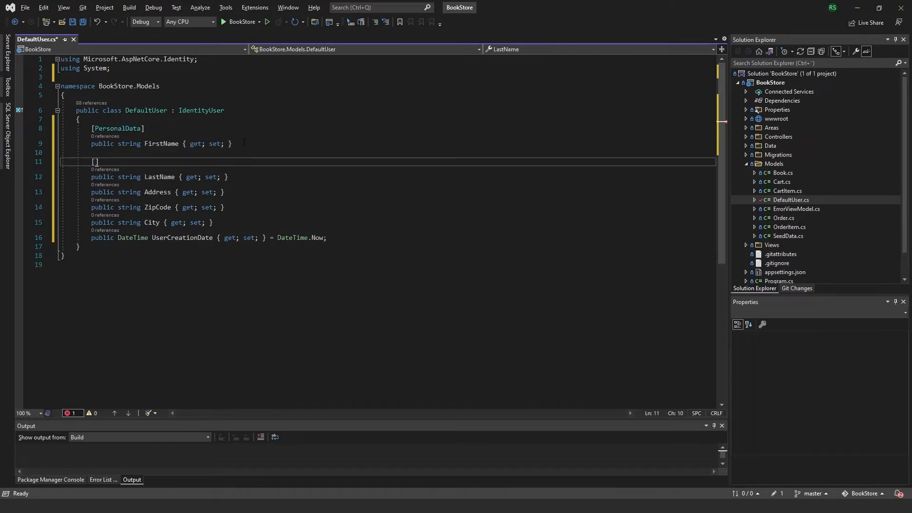
pyautogui.write('PersonalData')
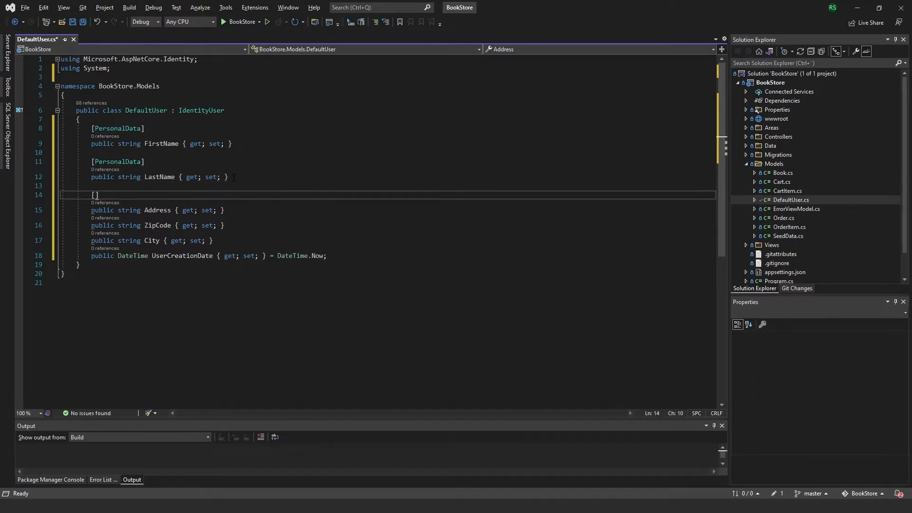
pyautogui.write('PersonalData')
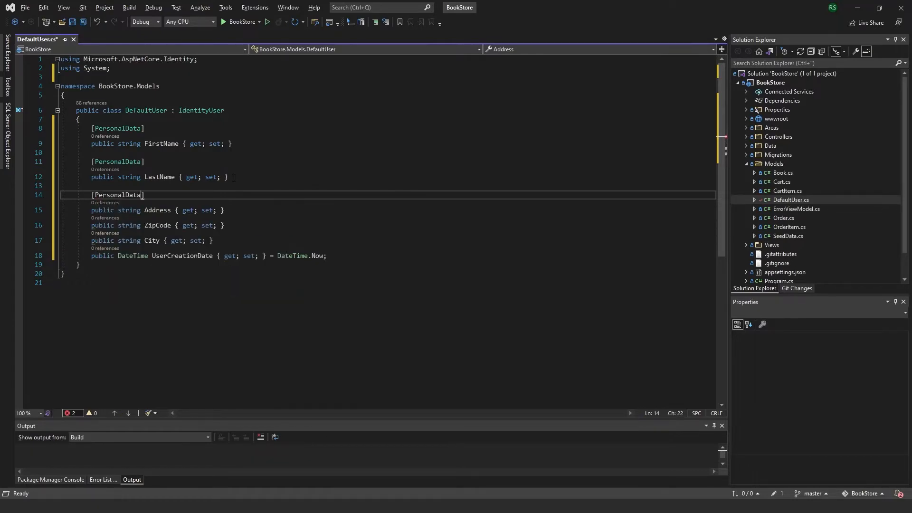
pyautogui.doubleClick(117, 194)
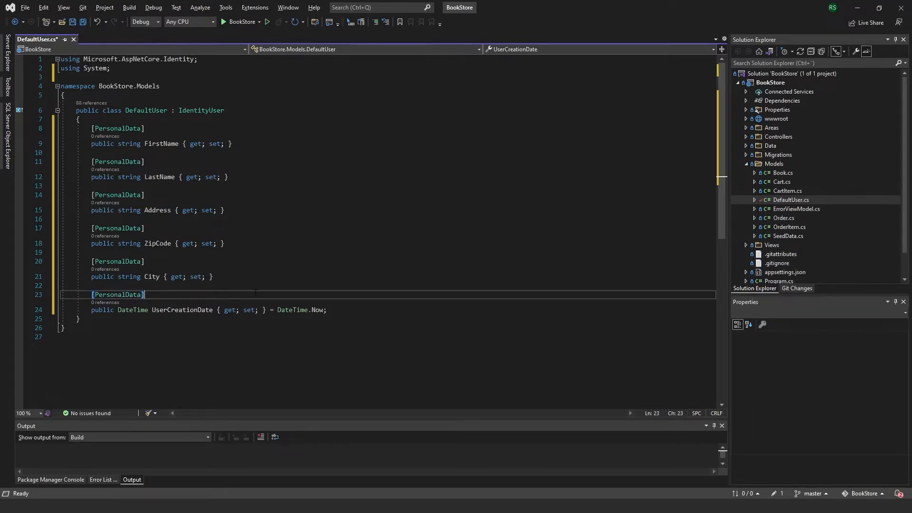
# Add [DataType(DataType.Date)] above UserCreationDate and build the solution.
pyautogui.write('[Date')
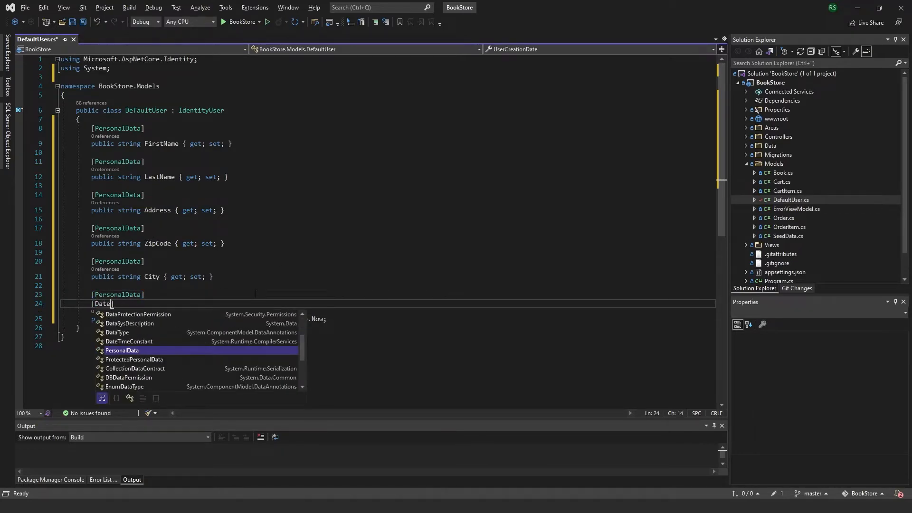
pyautogui.write('taType.Date)')
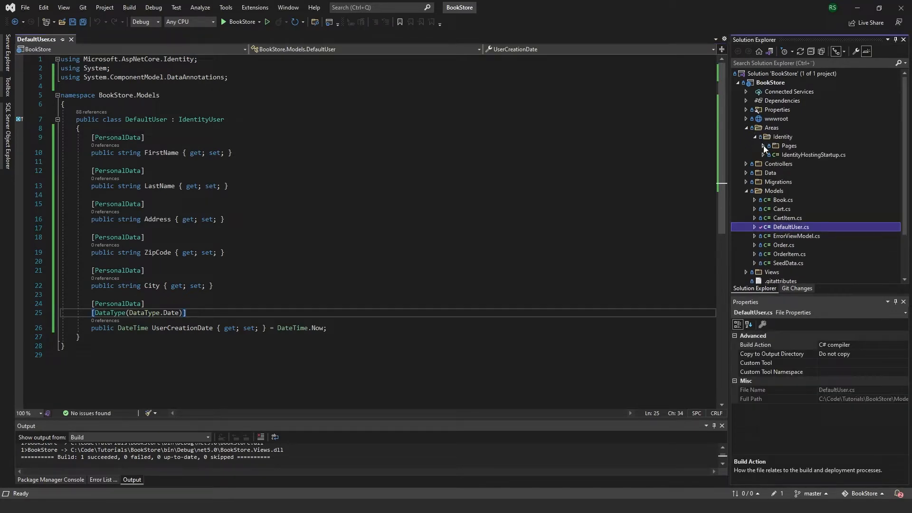
# Navigate Areas > Identity > Pages > Account > Manage and open Index.cshtml.
pyautogui.click(771, 146)
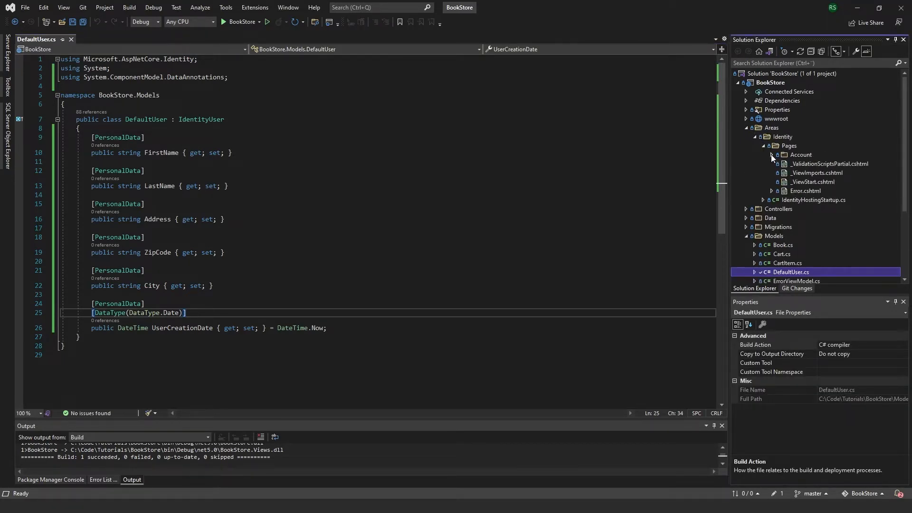
pyautogui.click(771, 155)
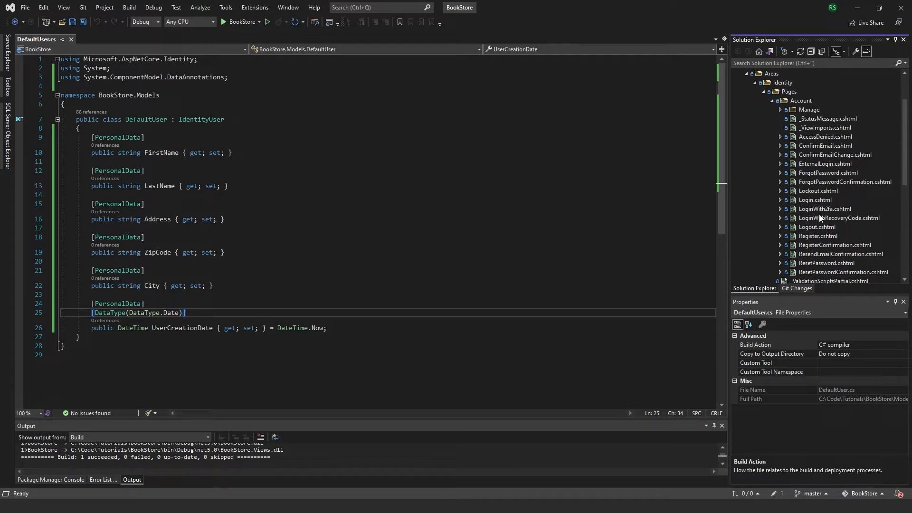
pyautogui.click(781, 110)
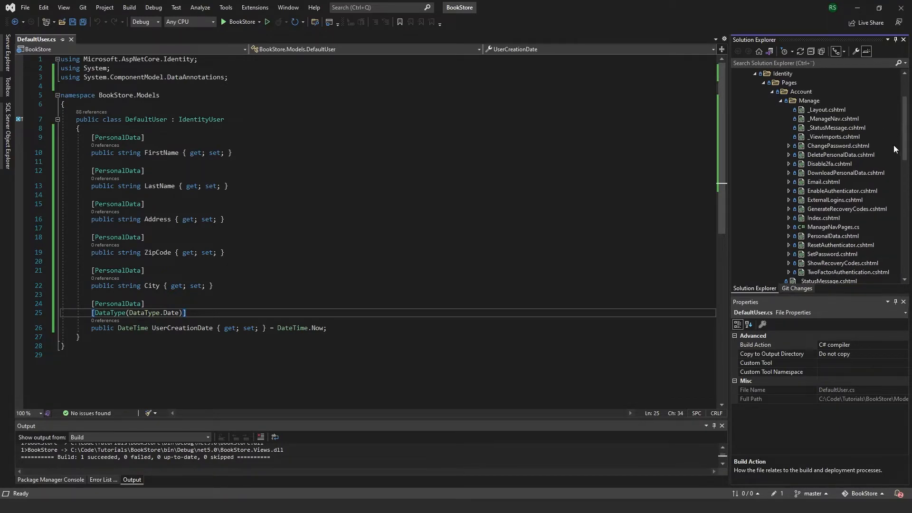
pyautogui.doubleClick(824, 218)
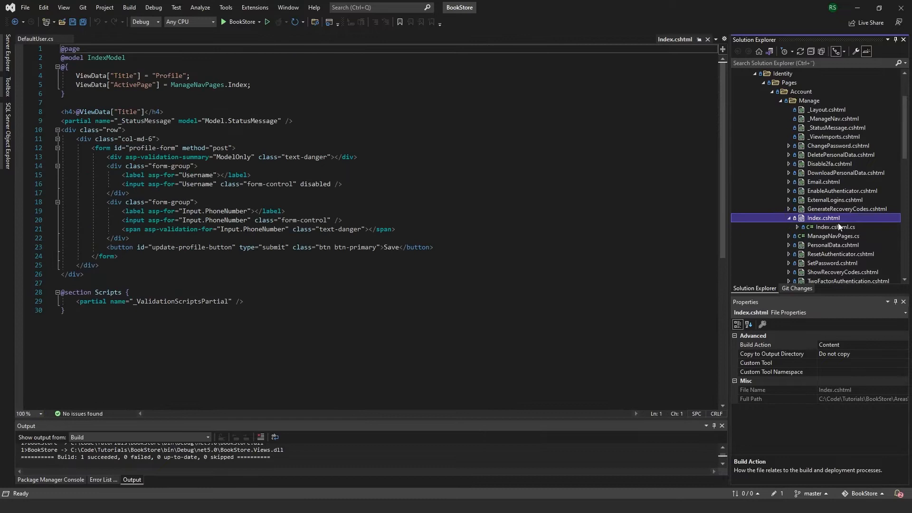
pyautogui.moveTo(826, 228)
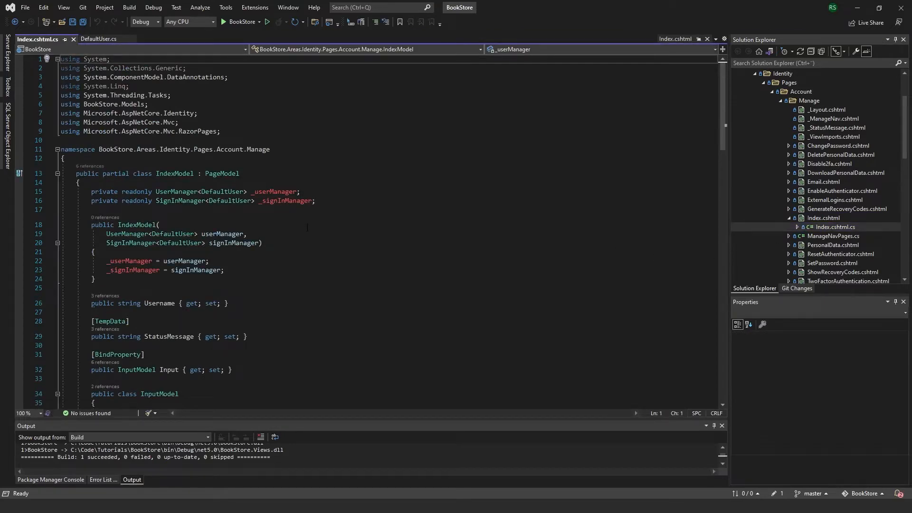
# Add a [Required], [DataType(Text)], [Display] string FirstName property to InputModel.
pyautogui.scroll(-3)
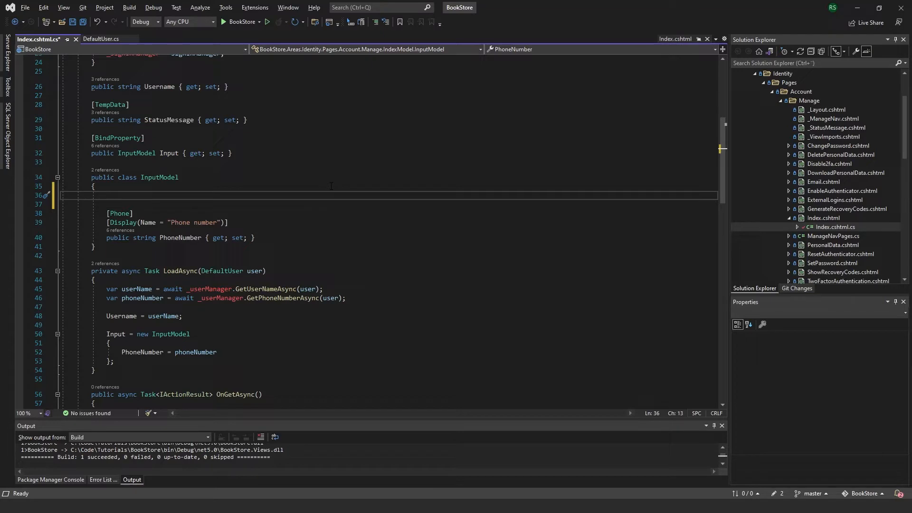
pyautogui.write('[Required')
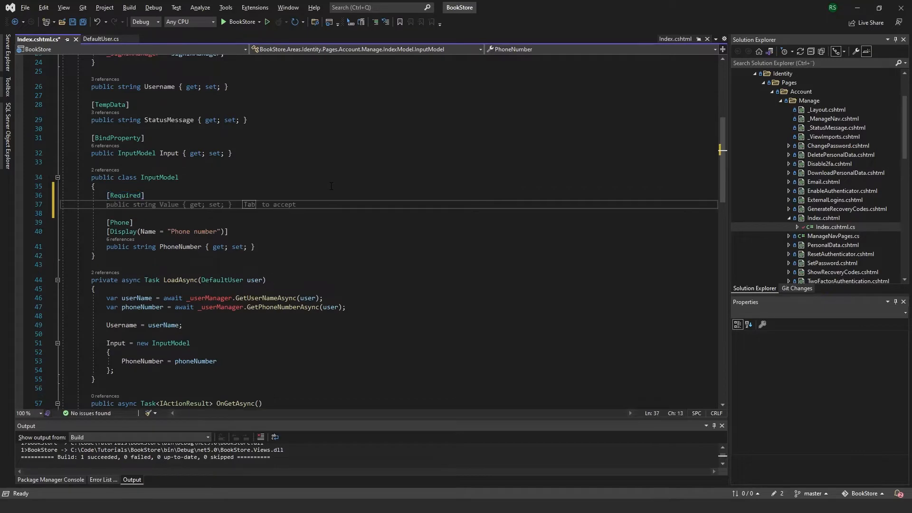
pyautogui.write('[DataType(DataType.Password)]')
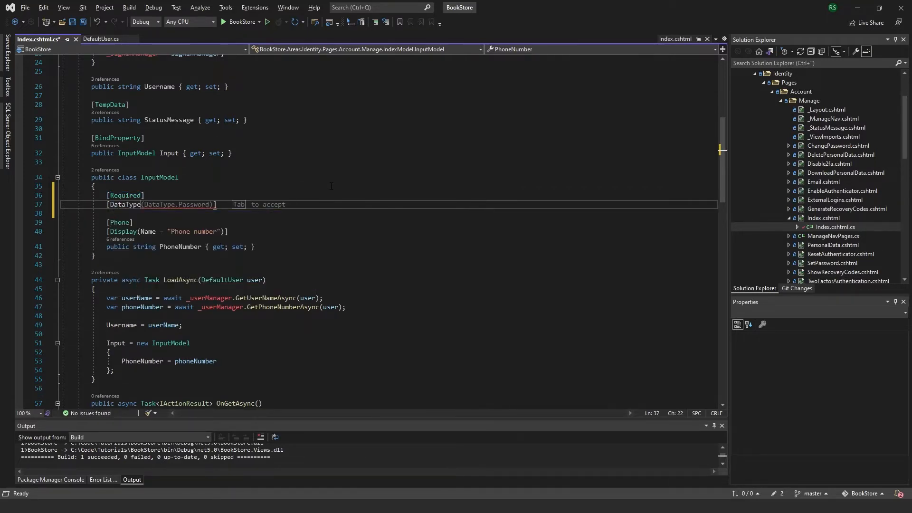
pyautogui.write('DataType)')
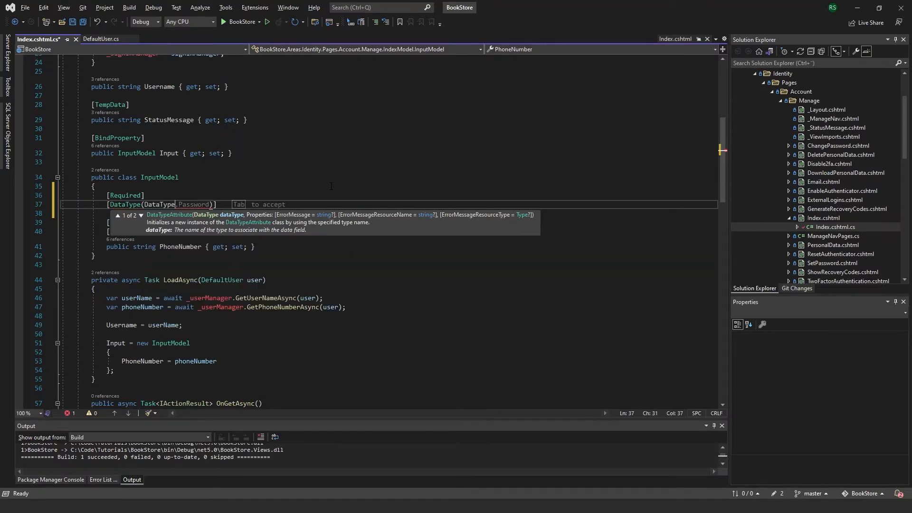
pyautogui.write('Text')
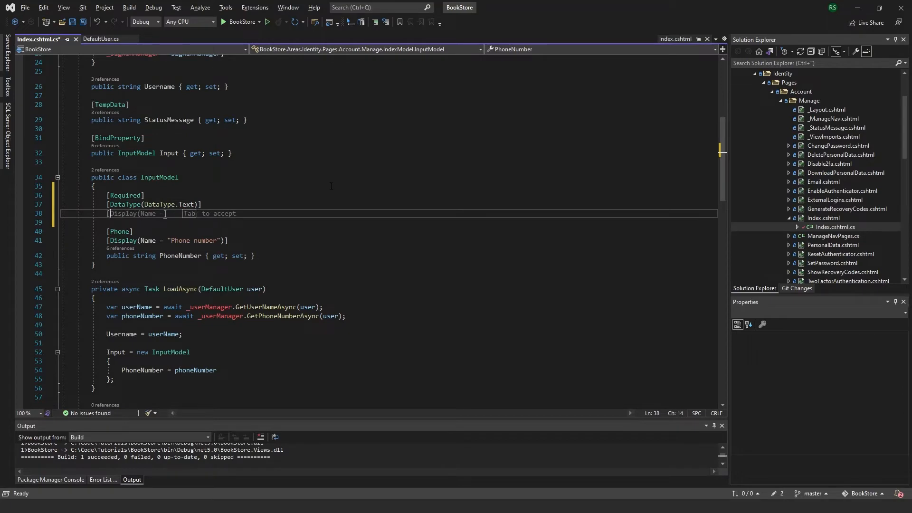
pyautogui.write('Display(Name =')
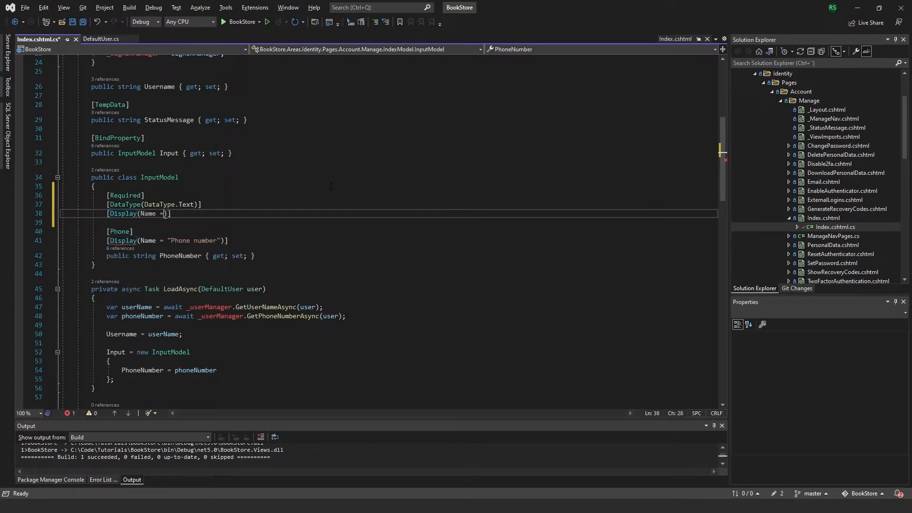
pyautogui.write('First "')
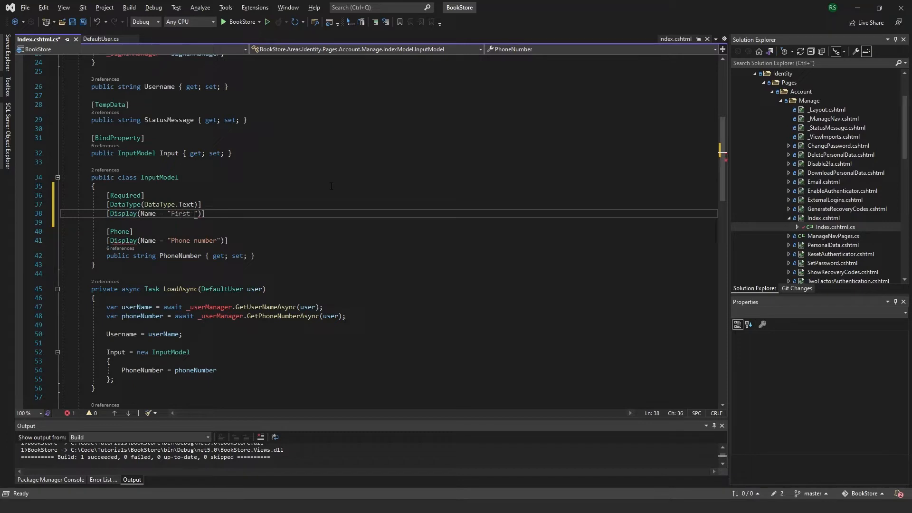
pyautogui.write('Name')
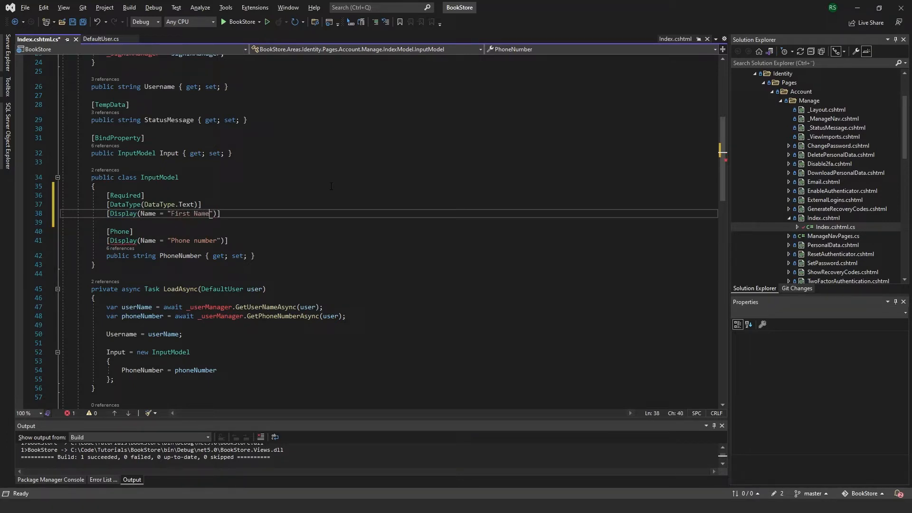
# Add the similarly attributed string LastName, Address, ZipCode and City properties.
pyautogui.write('pro')
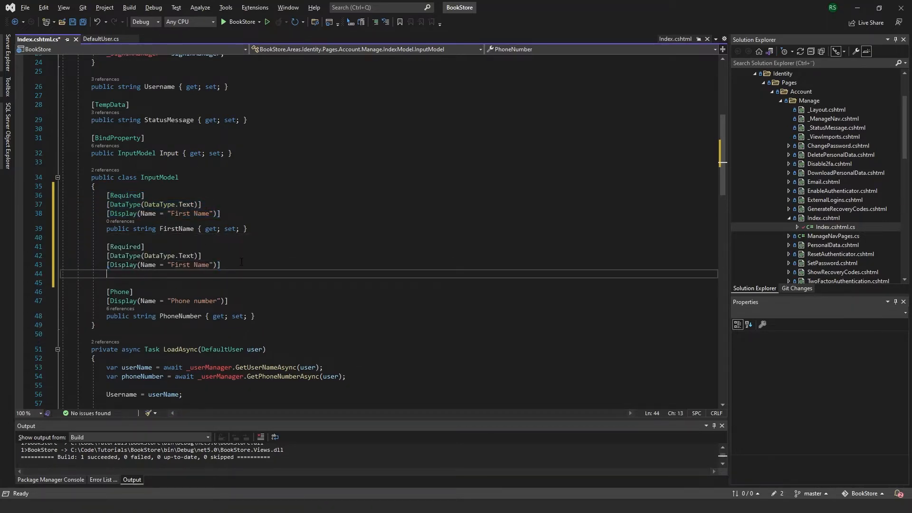
pyautogui.write('public int MyProperty { get; set; }')
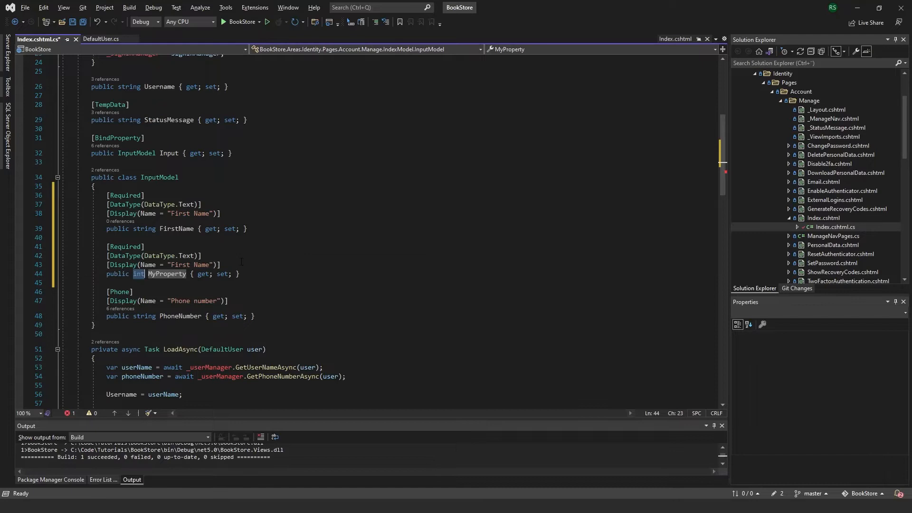
pyautogui.write('string LastNam')
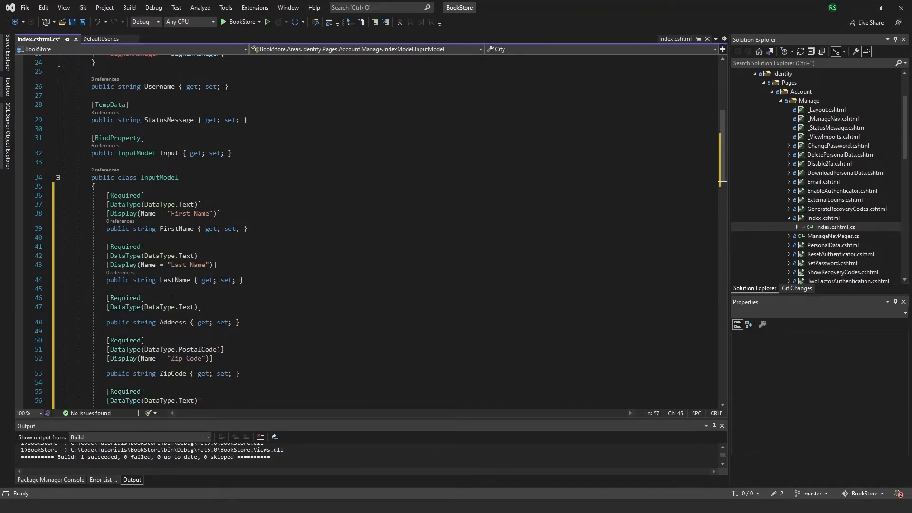
pyautogui.scroll(-3)
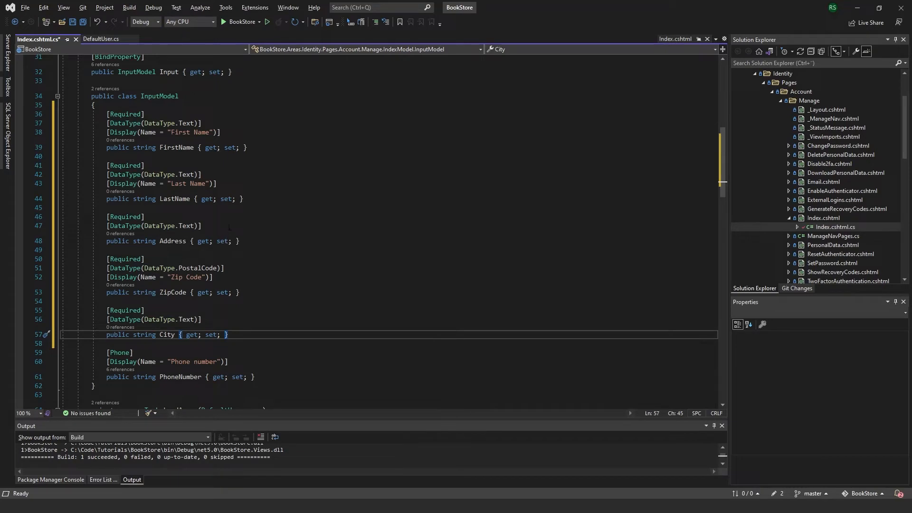
pyautogui.click(144, 259)
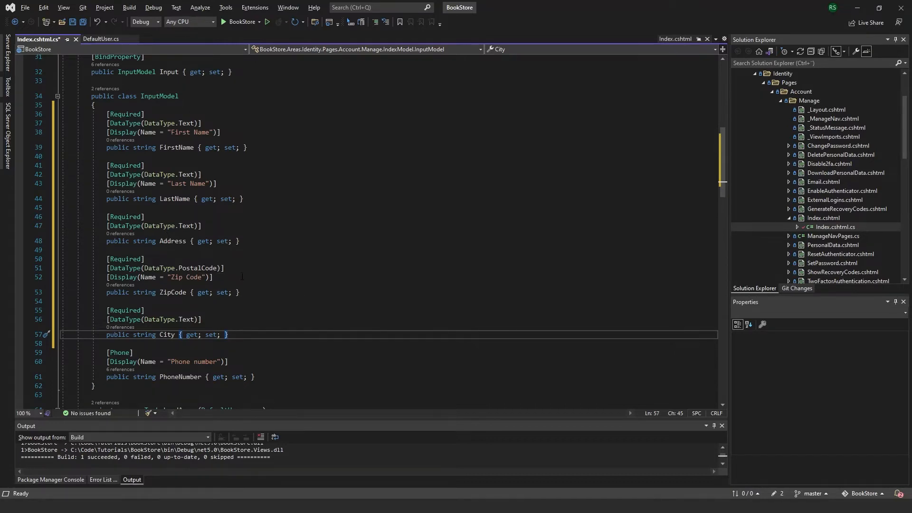
pyautogui.scroll(-3)
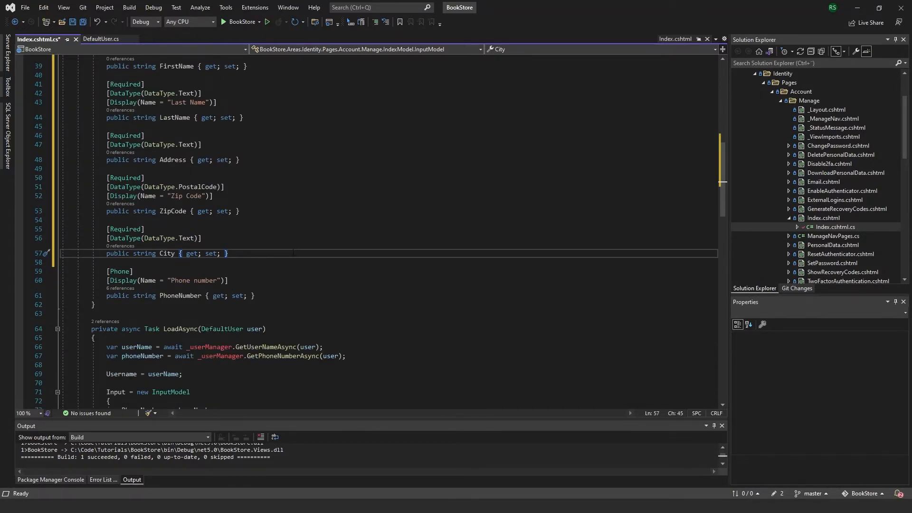
pyautogui.scroll(-3)
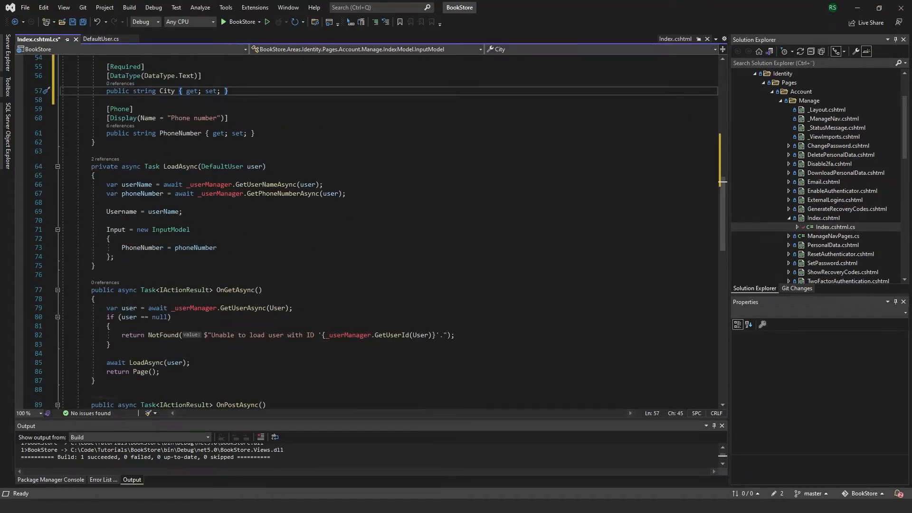
# Assign FirstName, LastName, Address, ZipCode and City from user in LoadAsync's InputModel initializer.
pyautogui.click(110, 238)
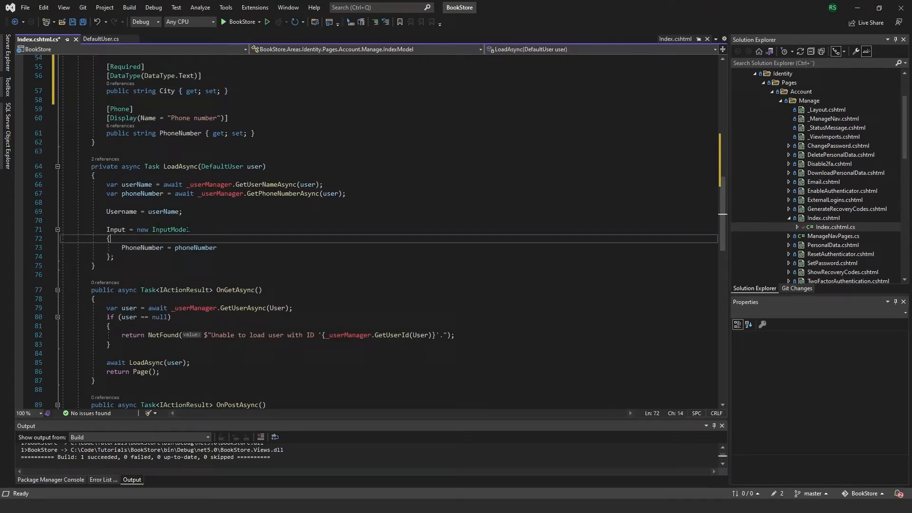
pyautogui.press('enter')
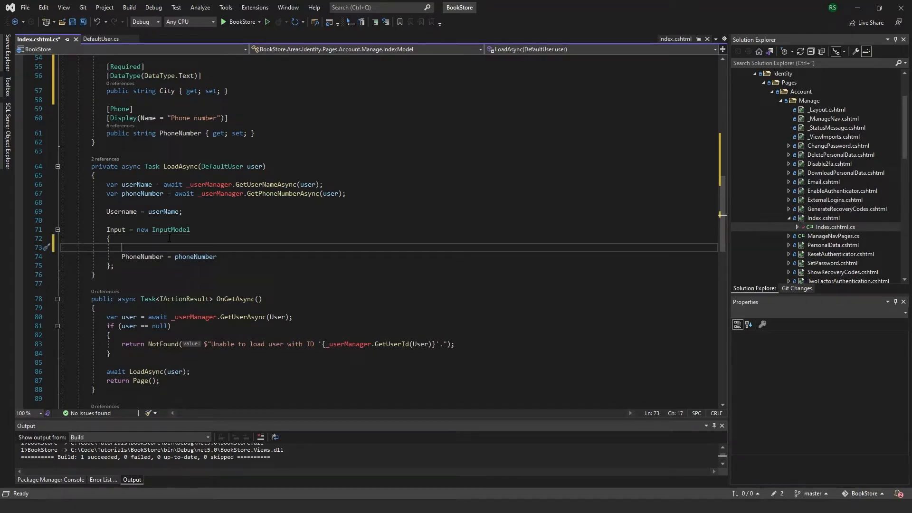
pyautogui.write('FirstName')
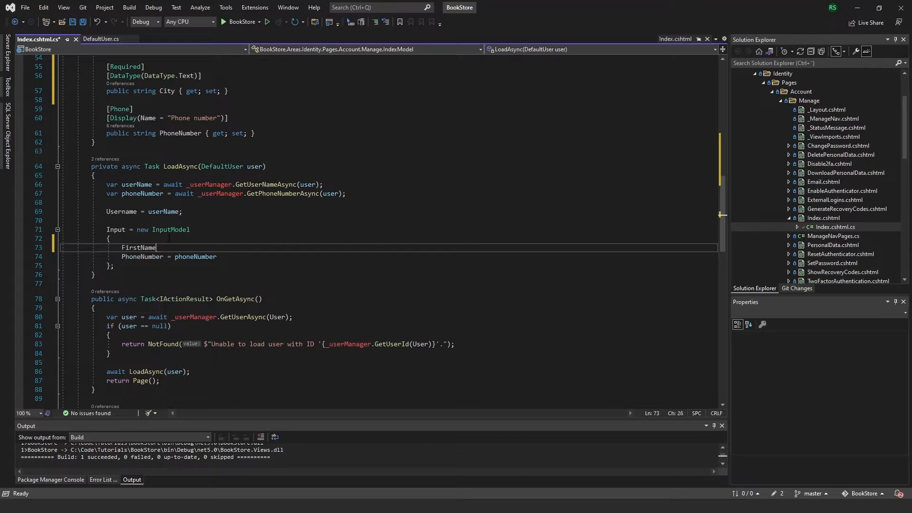
pyautogui.write('= u')
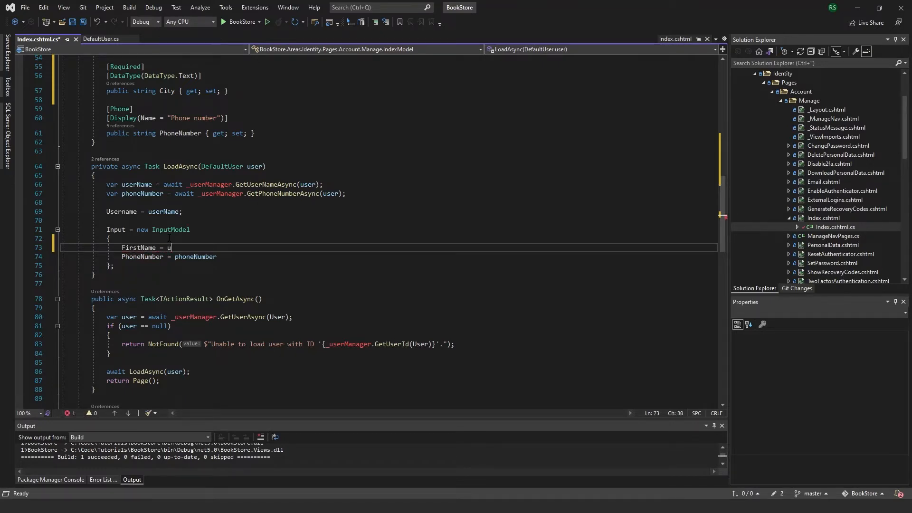
pyautogui.write('ser.FirstName,')
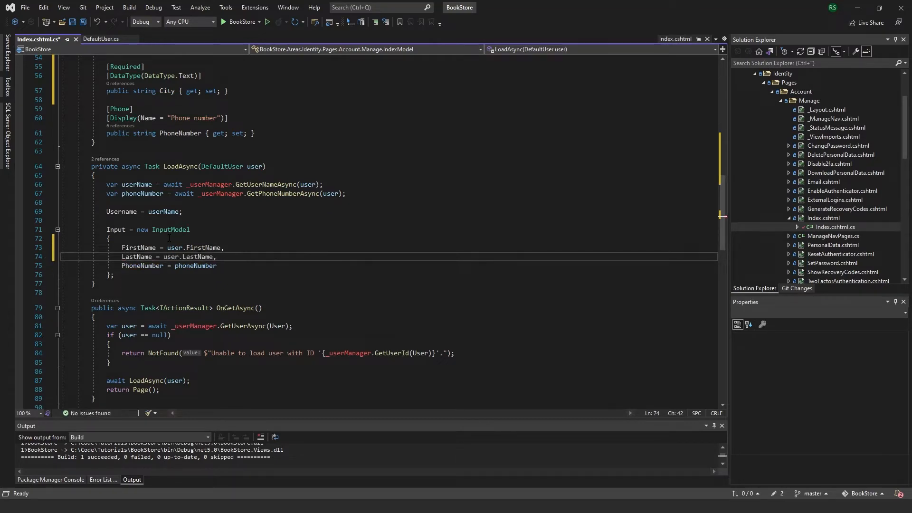
pyautogui.write('Address = user.Address,')
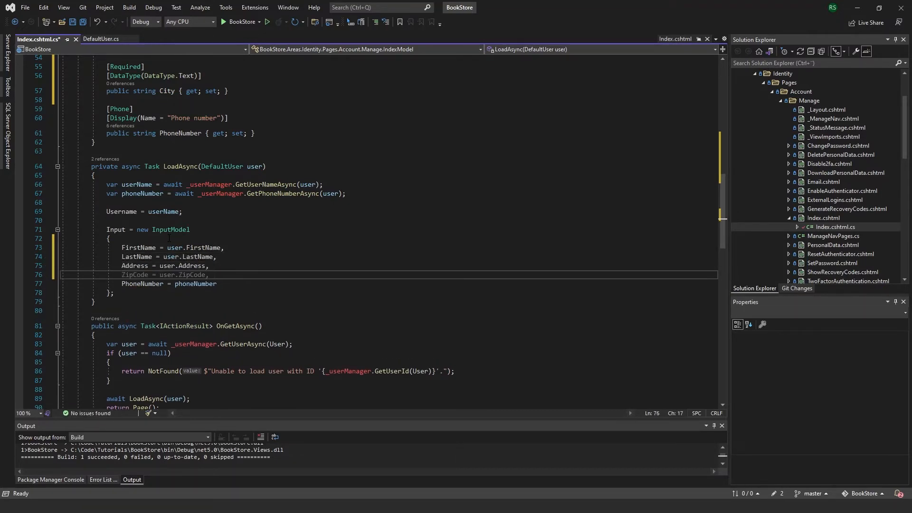
pyautogui.write('City = user.City,')
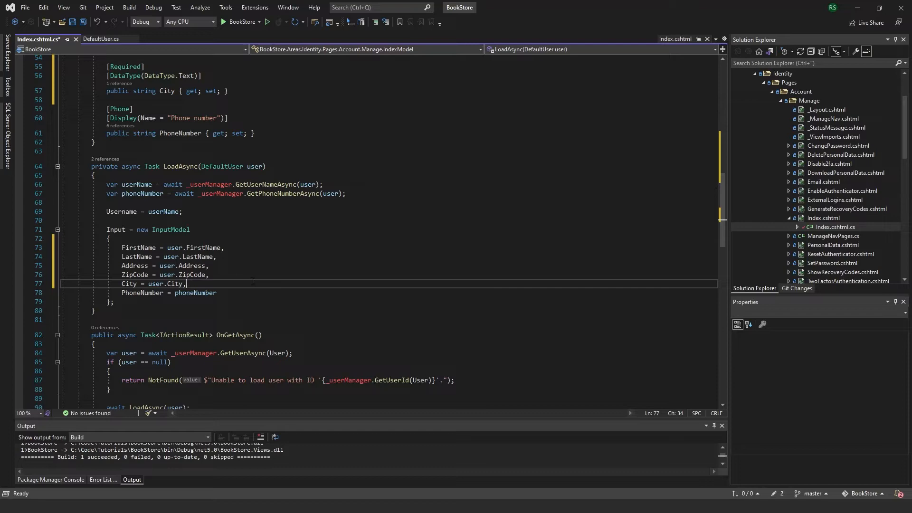
# Add an if-block in OnPostAsync copying Input.FirstName to user.FirstName when they differ.
pyautogui.scroll(-3)
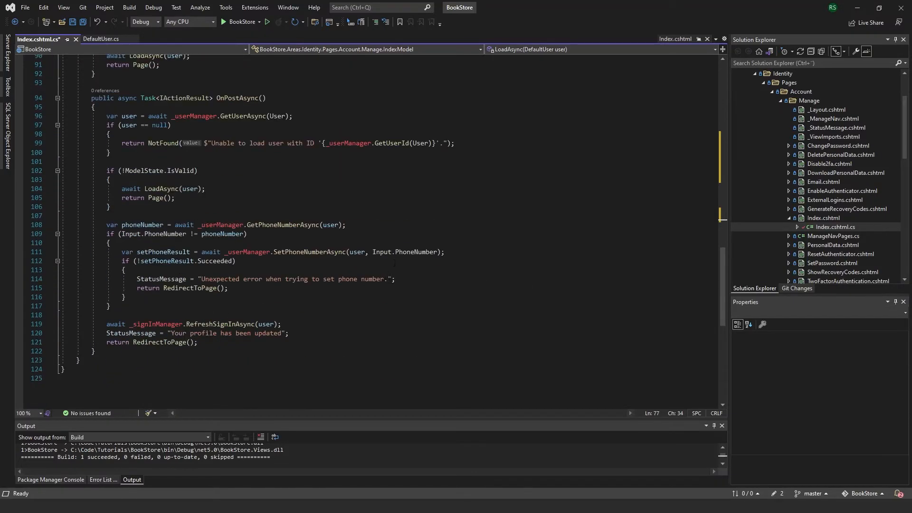
pyautogui.moveTo(289, 309)
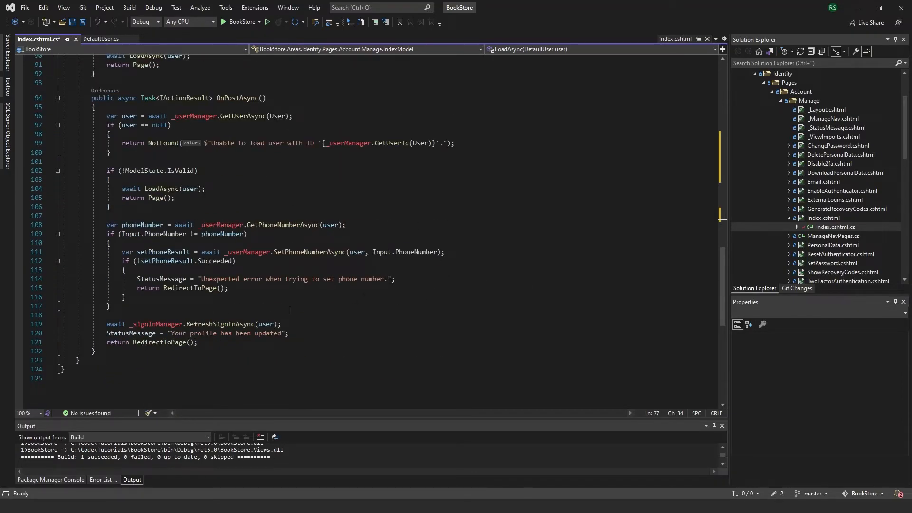
pyautogui.click(108, 306)
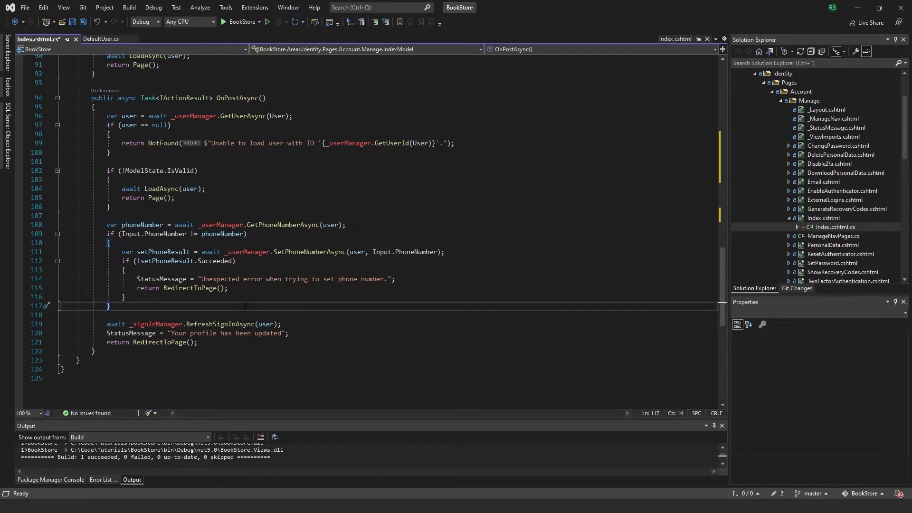
pyautogui.write('else')
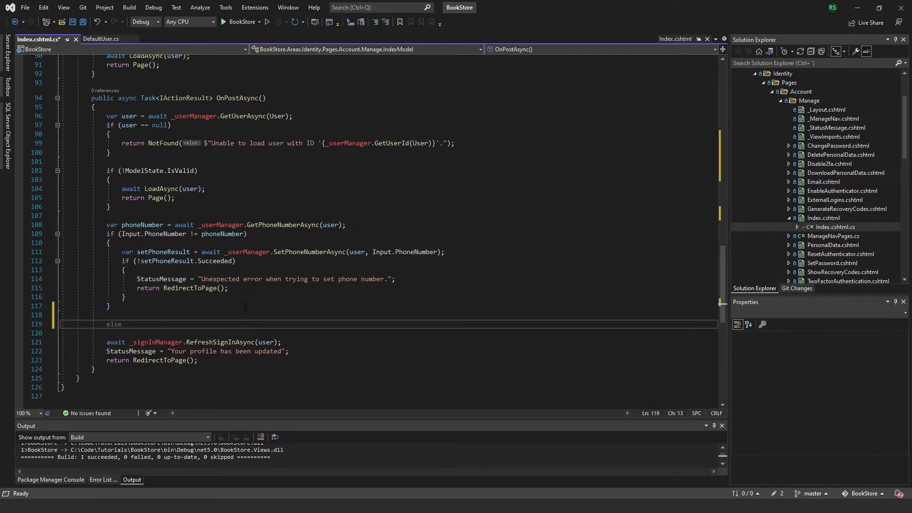
pyautogui.write('if')
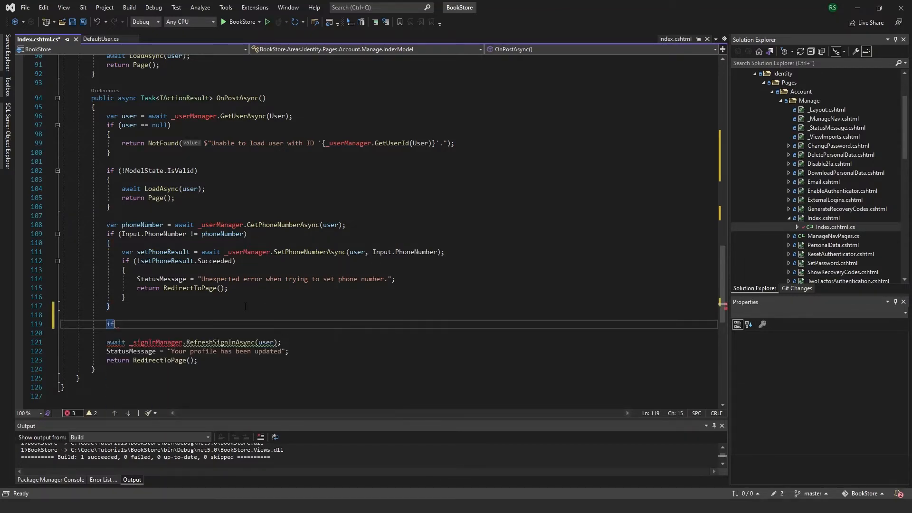
pyautogui.write('(IActionResult.')
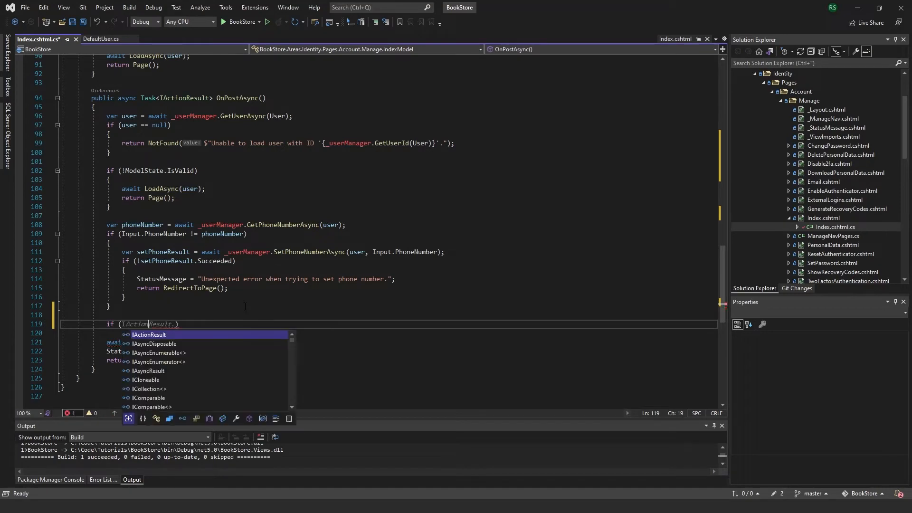
pyautogui.write('Input.')
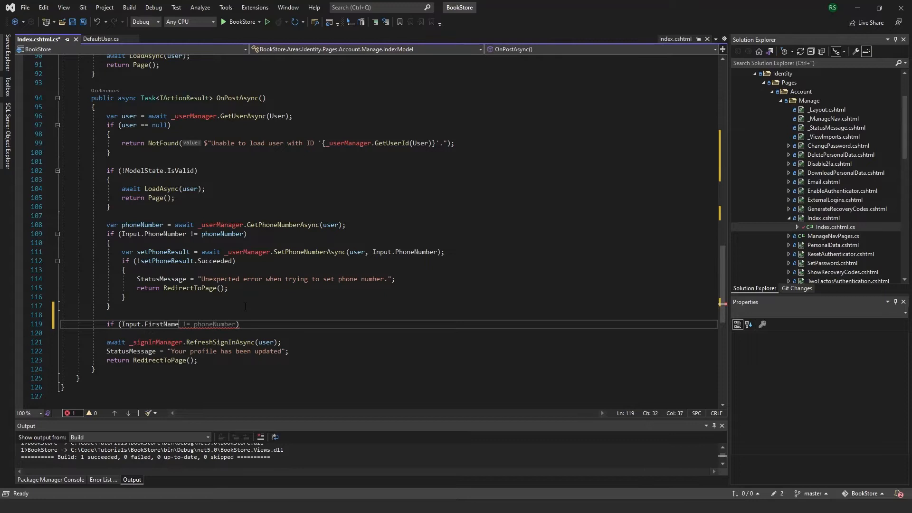
pyautogui.press('Left')
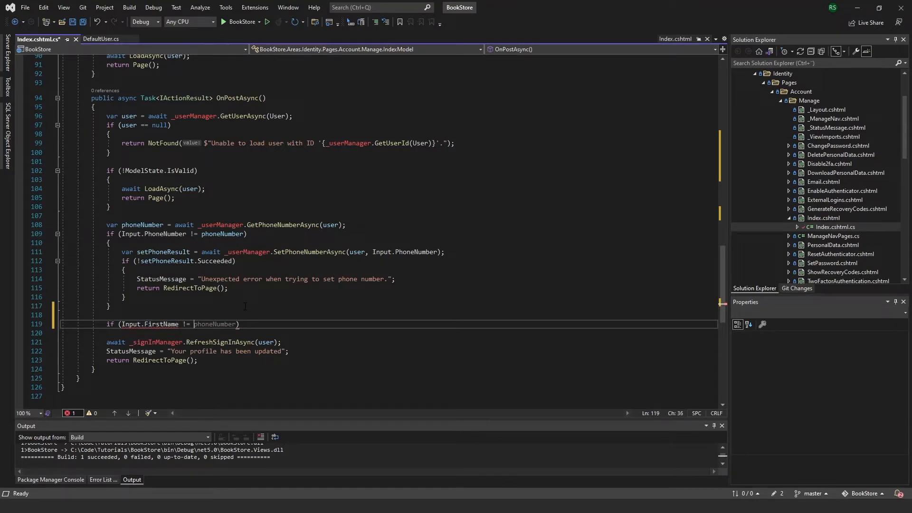
pyautogui.write('user.FirstName = Input.FirstName;')
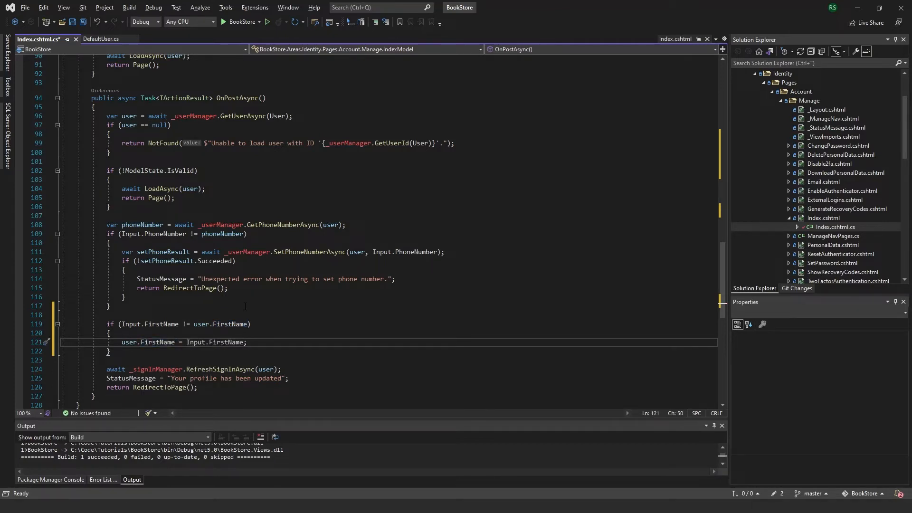
# Add matching if-blocks for LastName, Address, ZipCode and City.
pyautogui.press('enter')
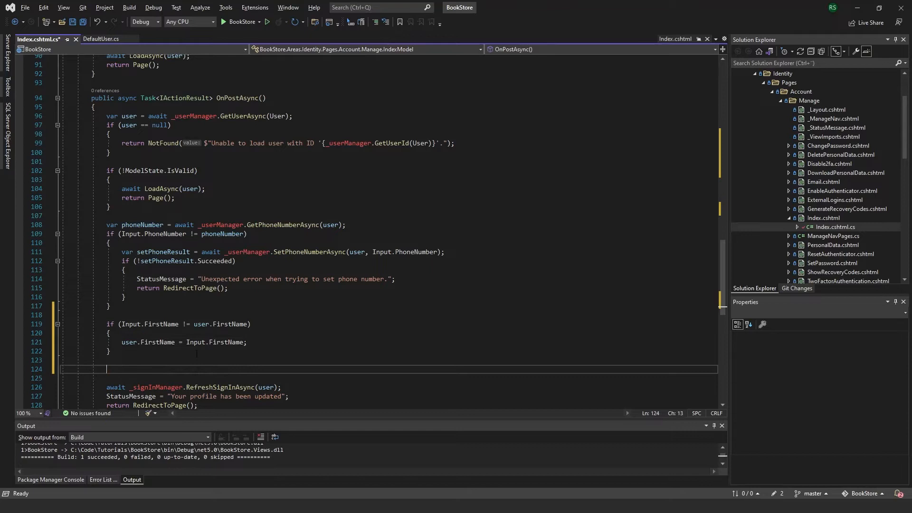
pyautogui.write('if (Input.LastName != user.LastName)')
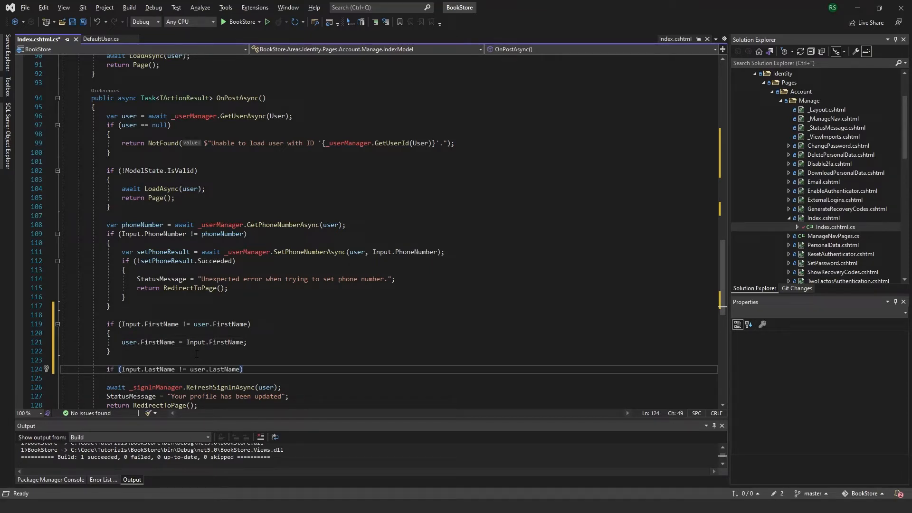
pyautogui.write('user.LastName = Input.LastName;')
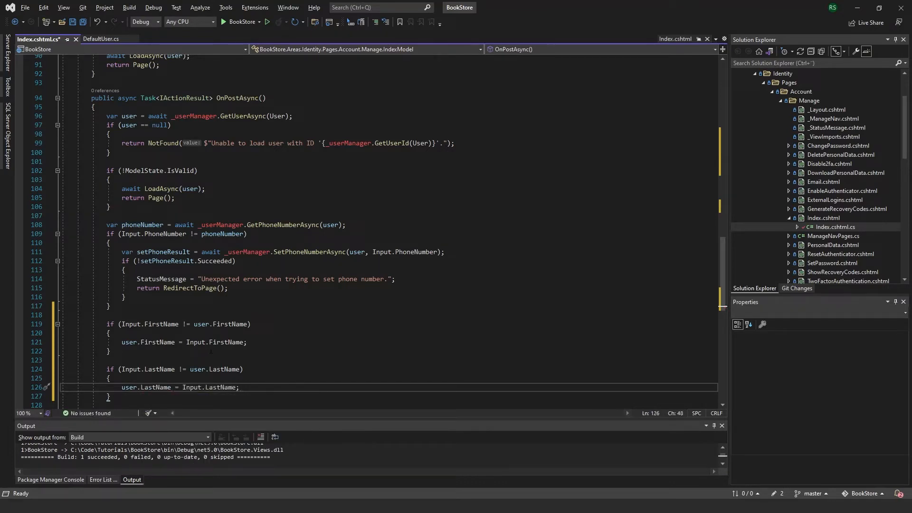
pyautogui.scroll(-3)
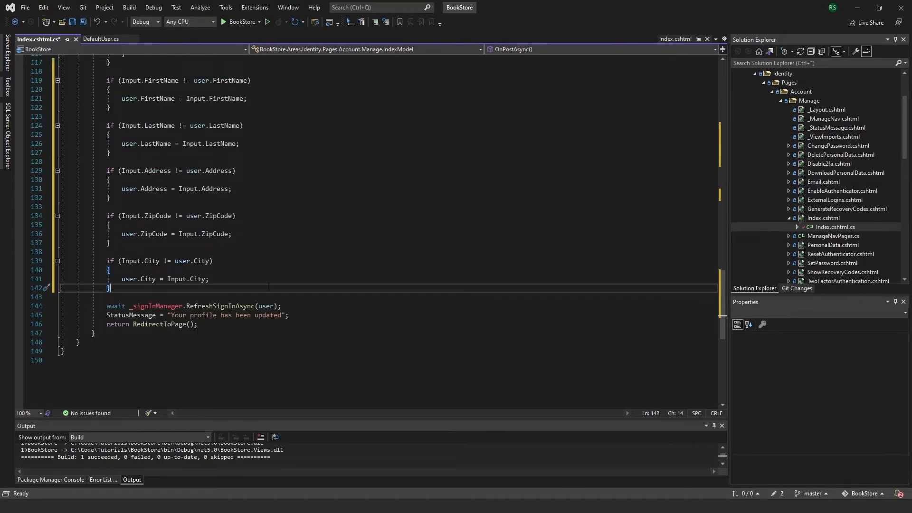
# Add await _userManager.UpdateAsync(user); after the City block and save the file.
pyautogui.press('Enter')
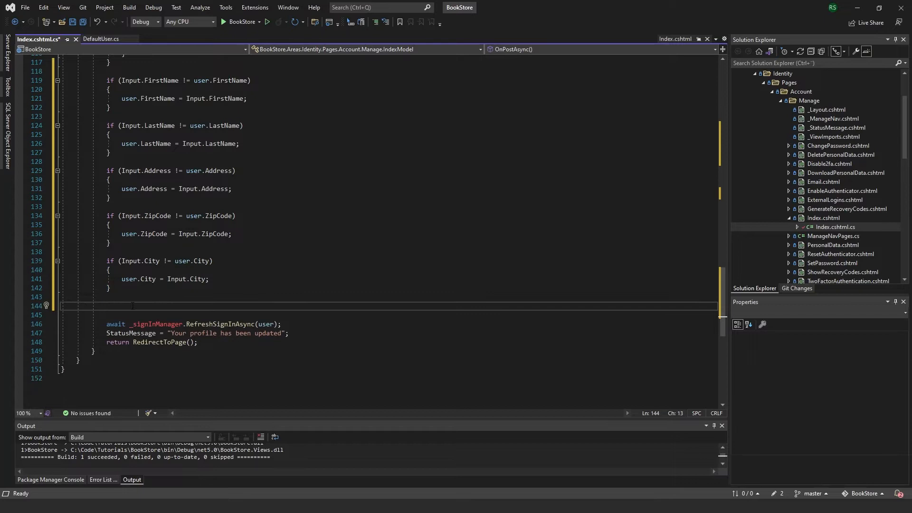
pyautogui.write('a')
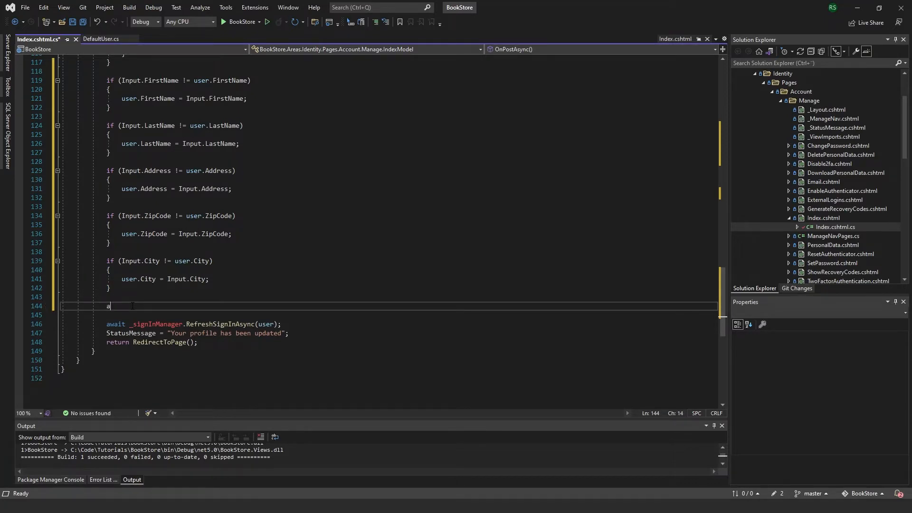
pyautogui.write('wait _userManager.UpdateAsync(user);')
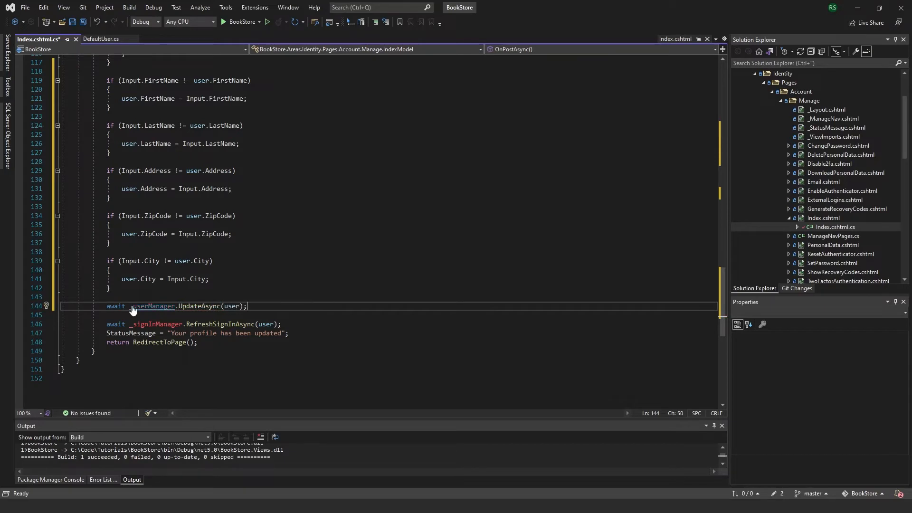
pyautogui.press('ctrl+s')
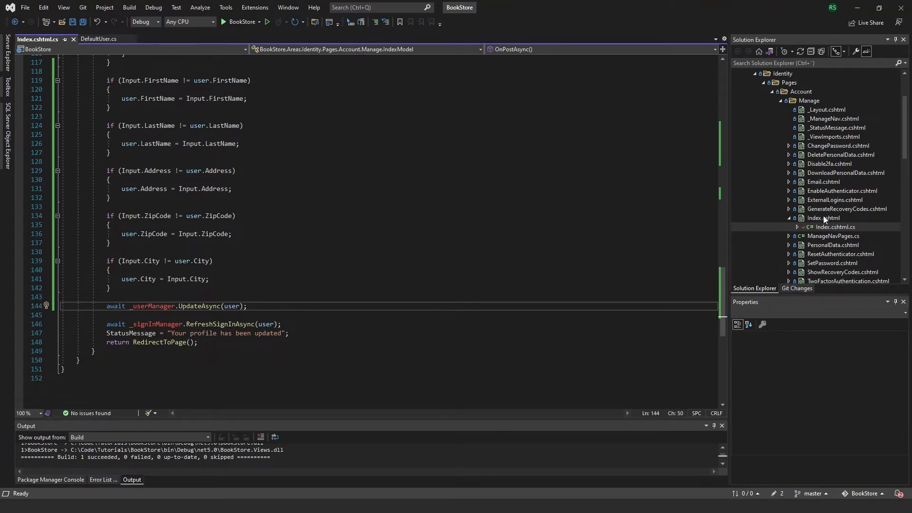
# Duplicate the form-group as an editable First Name field bound to Input.FirstName.
pyautogui.click(824, 217)
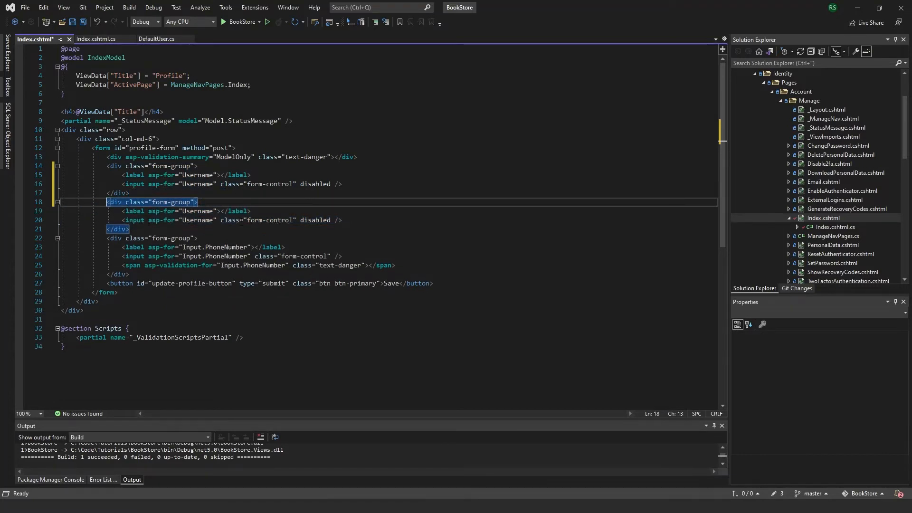
pyautogui.doubleClick(315, 220)
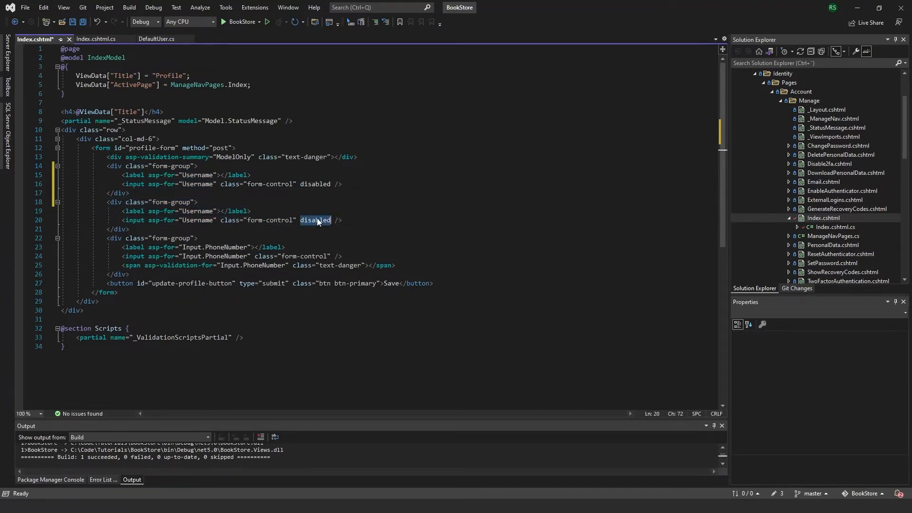
pyautogui.press('Delete')
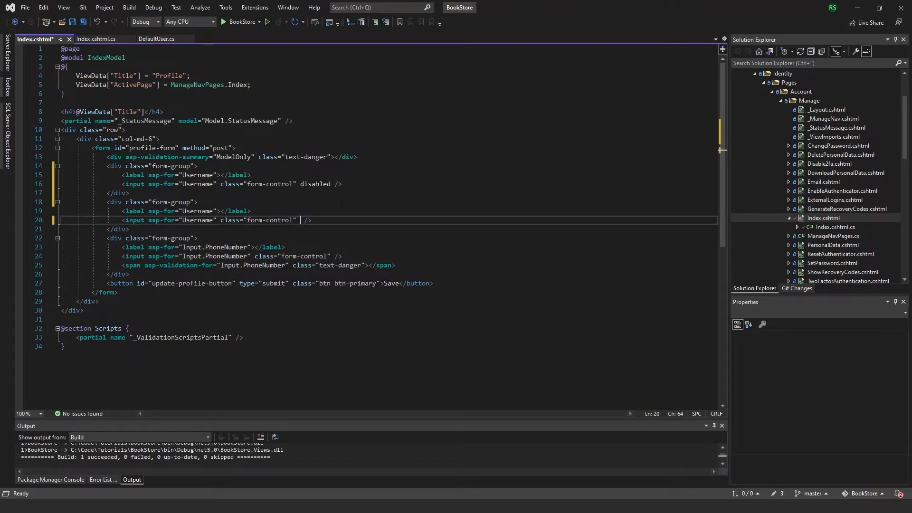
pyautogui.doubleClick(196, 211)
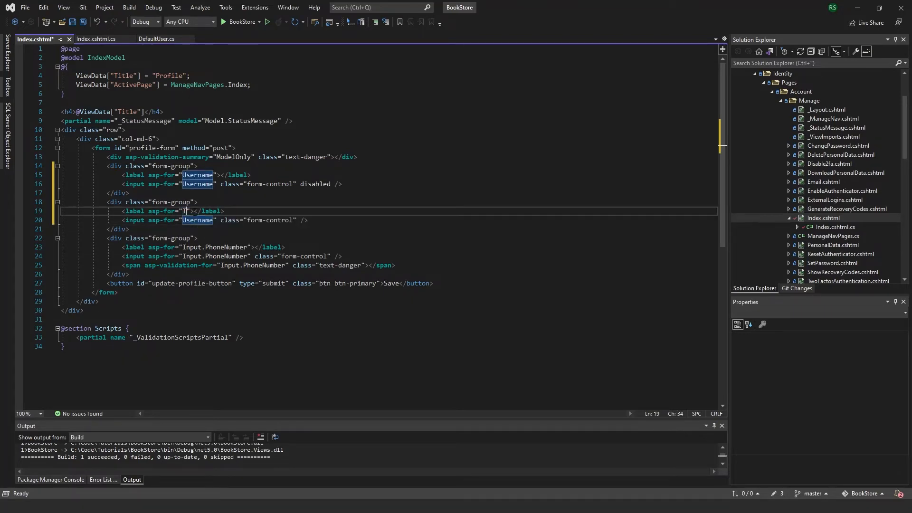
pyautogui.write('nput.FirstName')
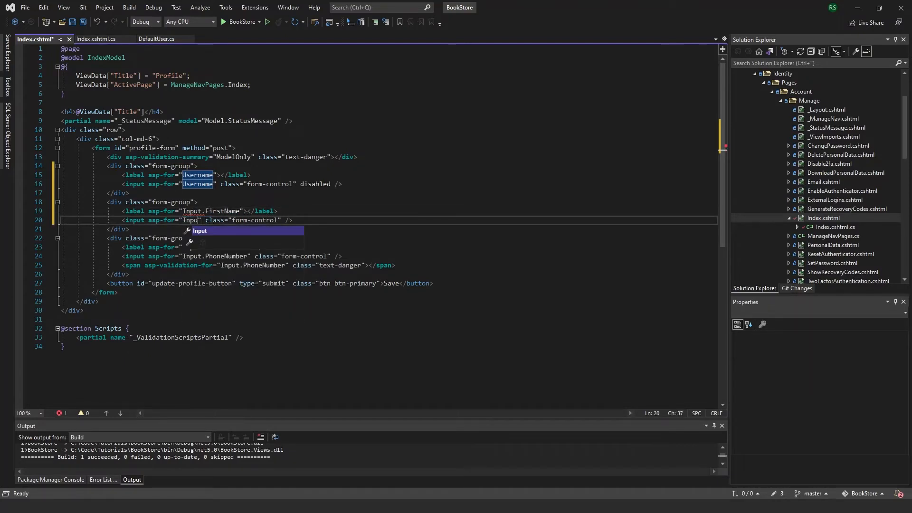
pyautogui.write('.FirstName')
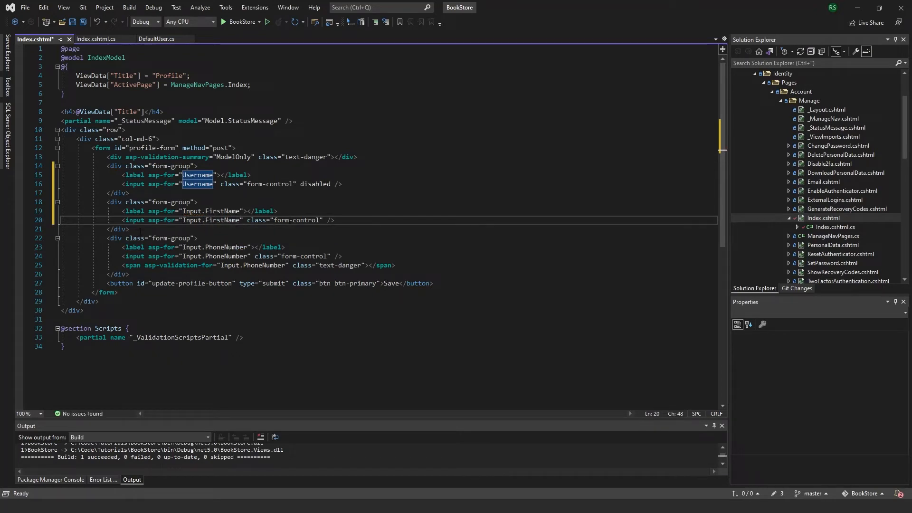
# Add Last Name, Address, Zip Code and City fields likewise and save Index.cshtml.
pyautogui.click(116, 228)
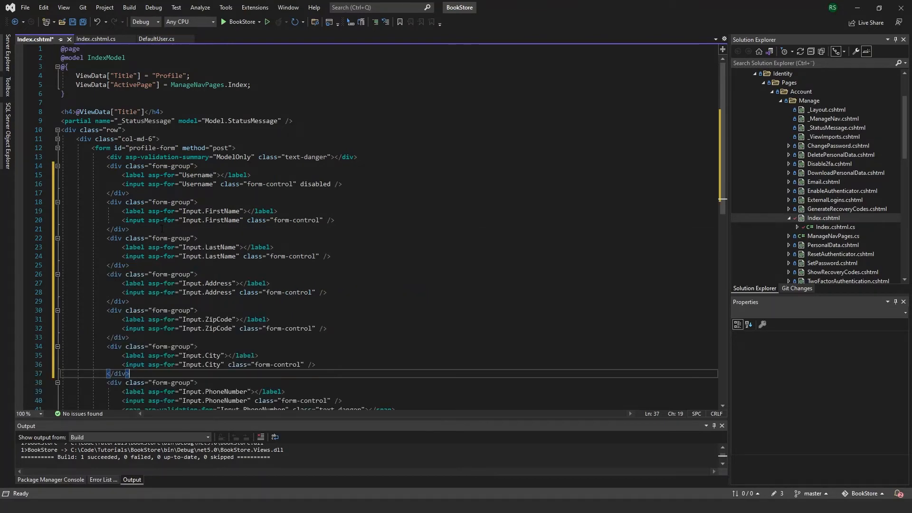
pyautogui.scroll(-3)
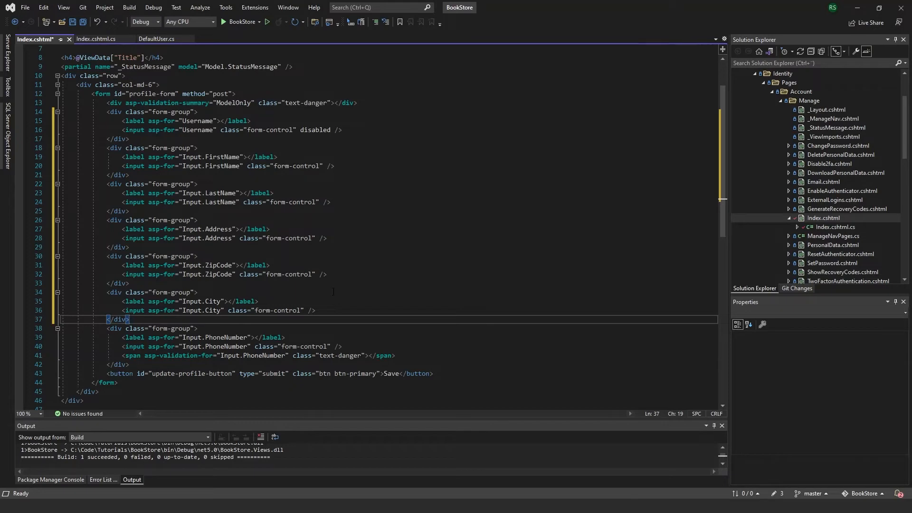
pyautogui.press('ctrl+s')
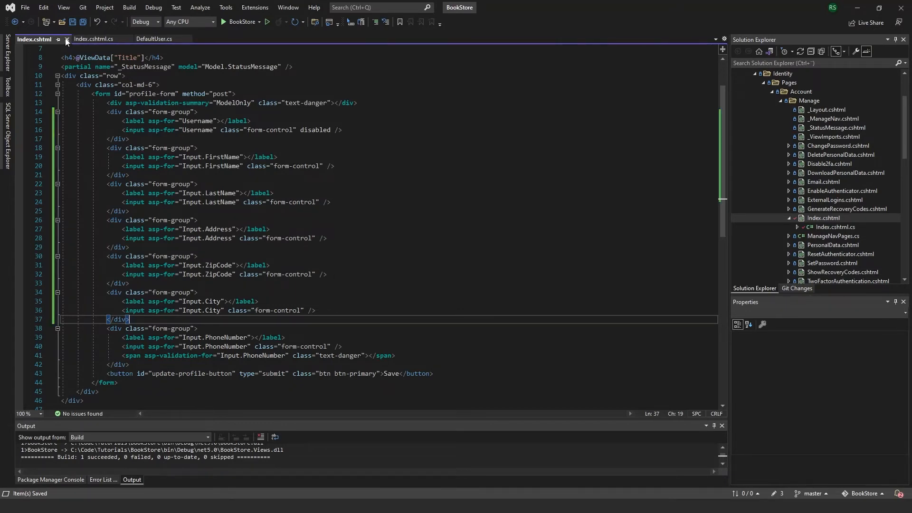
# Close the profile page and open Register.cshtml.cs at its InputModel class.
pyautogui.click(154, 39)
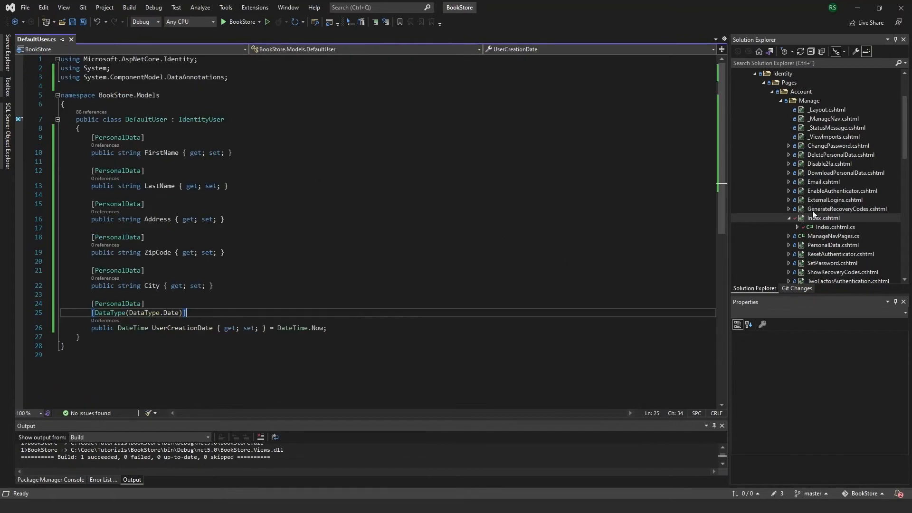
pyautogui.click(809, 100)
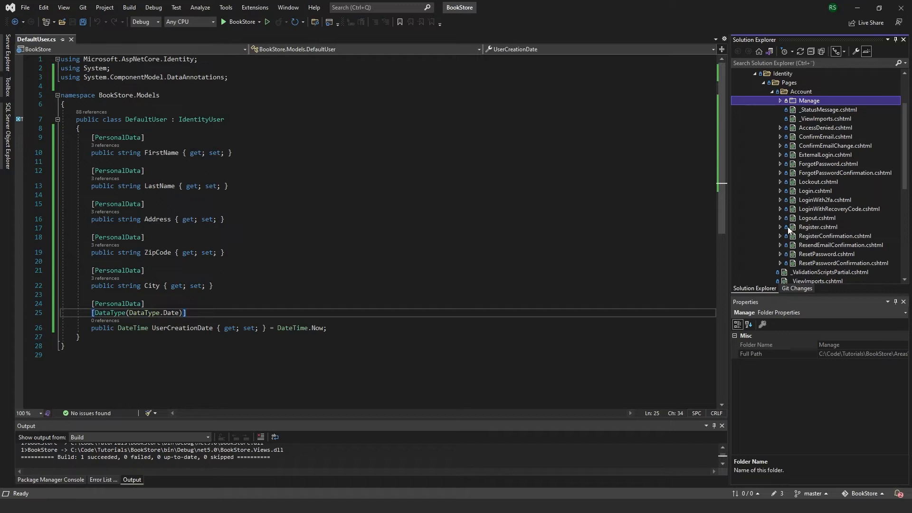
pyautogui.click(780, 227)
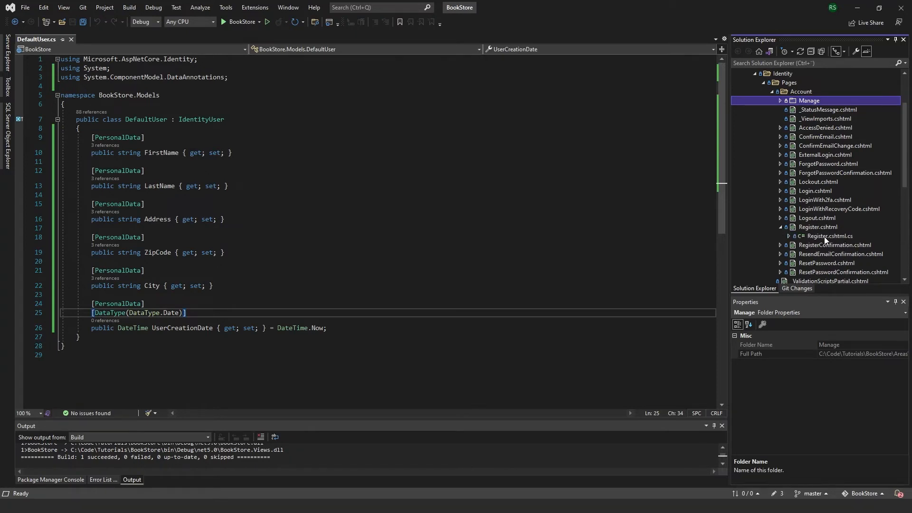
pyautogui.doubleClick(829, 235)
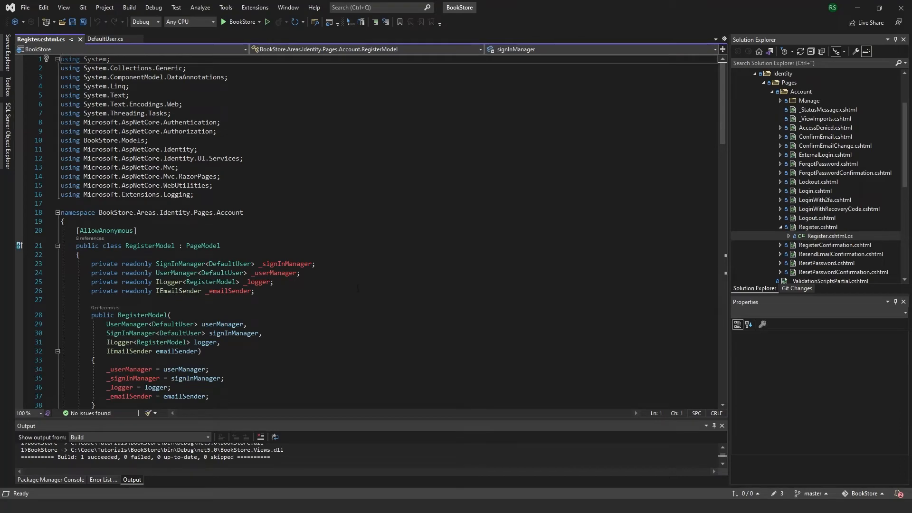
pyautogui.scroll(-3)
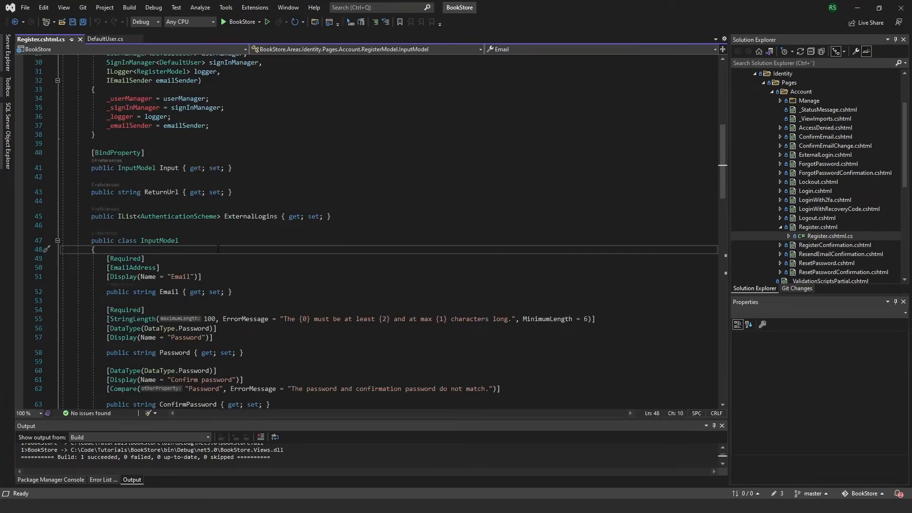
# Add a [Required] string FirstName property with a [Display(Name = ...)] attribute to InputModel.
pyautogui.press('enter')
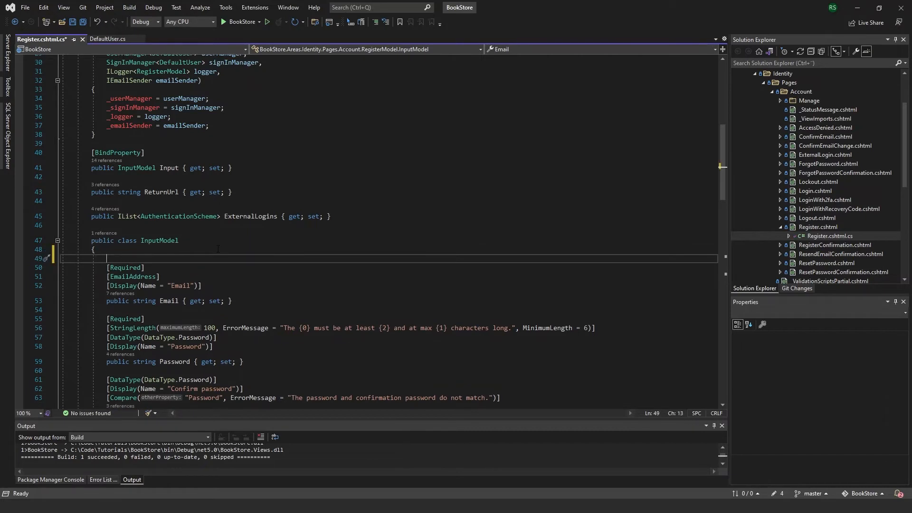
pyautogui.press('enter')
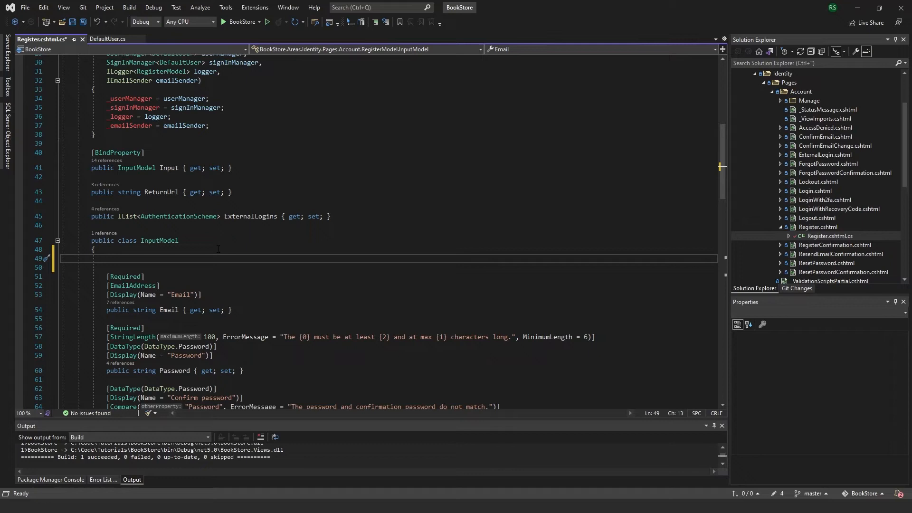
pyautogui.write('[Required]')
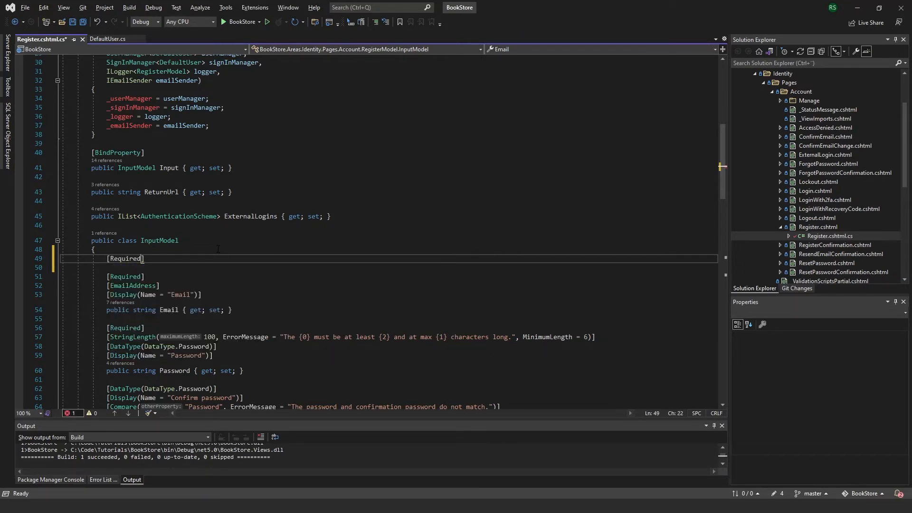
pyautogui.press('Return')
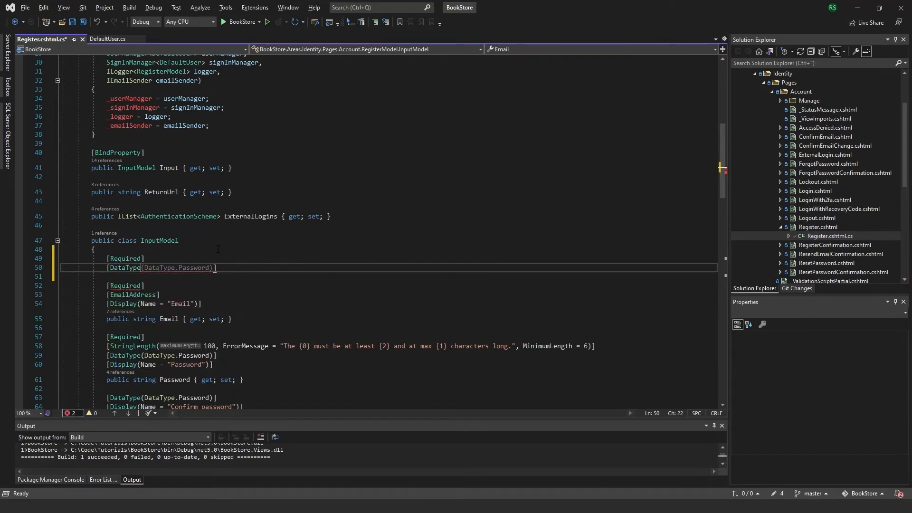
pyautogui.write('DataType.Text)')
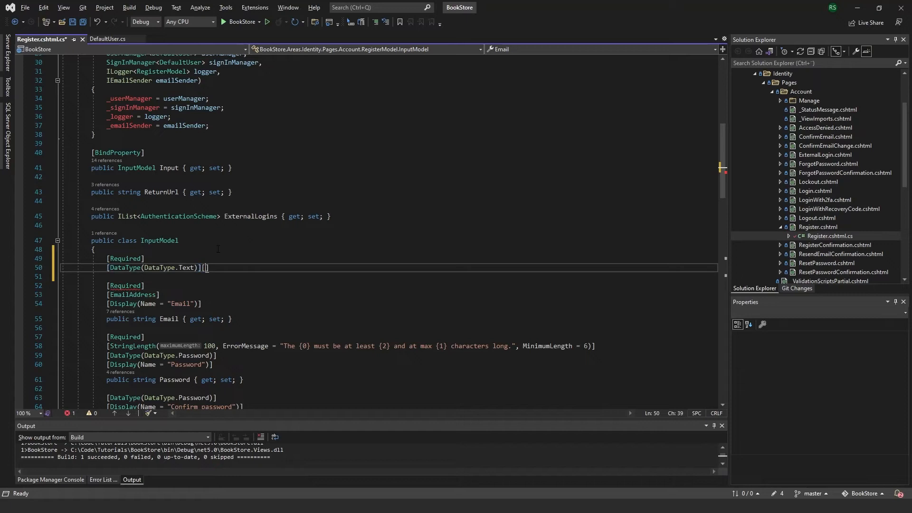
pyautogui.write('[Display(Name =')
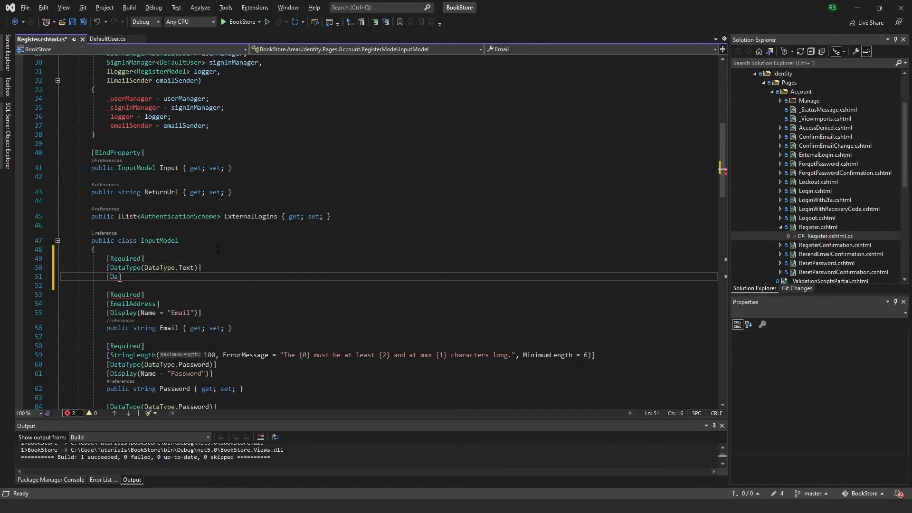
pyautogui.write('isplay')
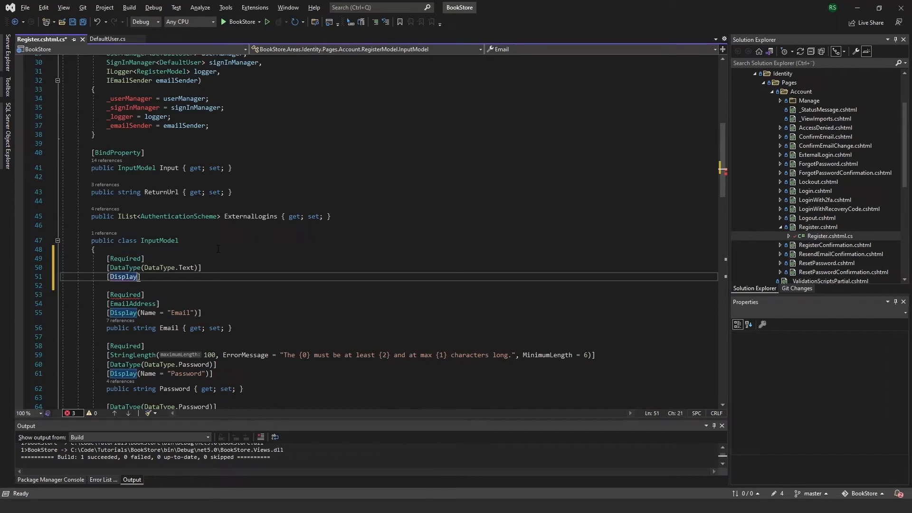
pyautogui.write('(Name = "First Name')
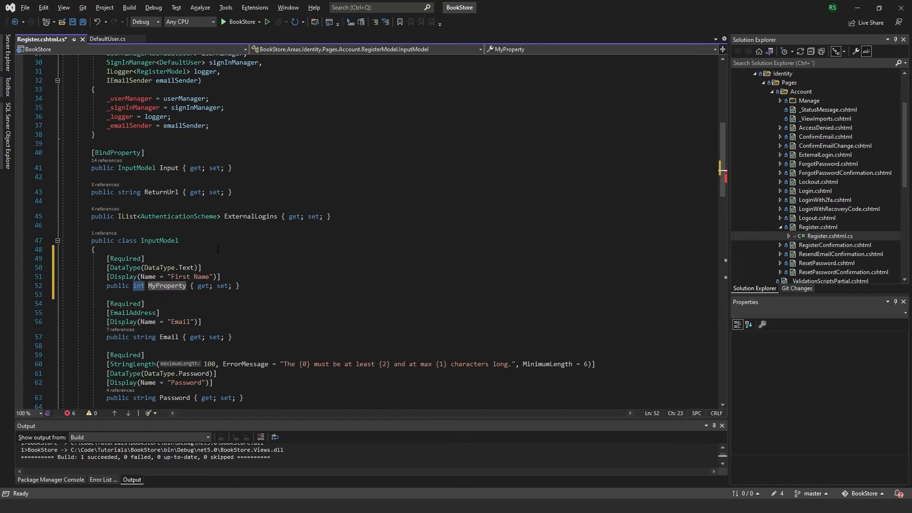
pyautogui.write('string')
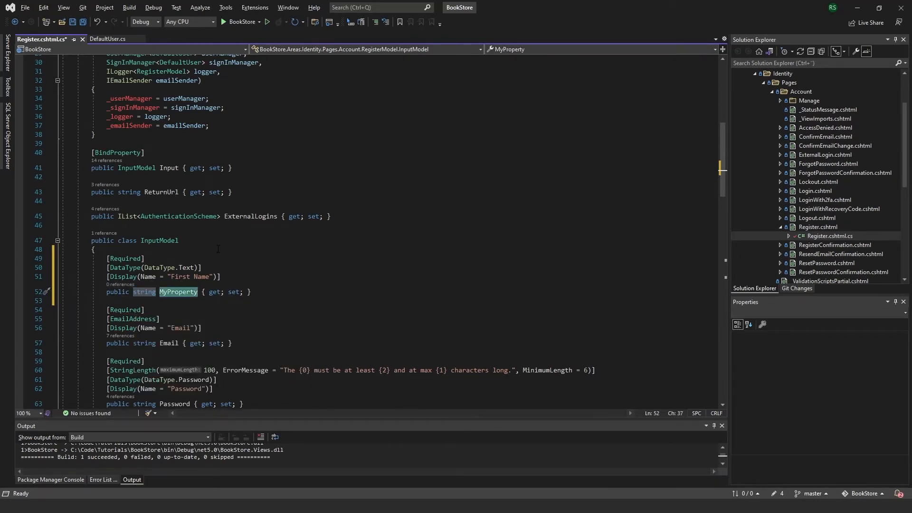
pyautogui.write('FirstName')
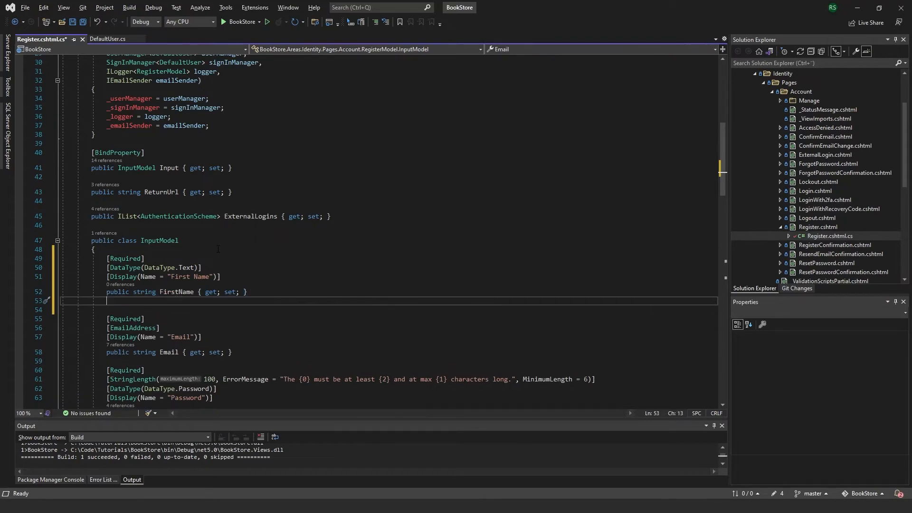
pyautogui.press('enter')
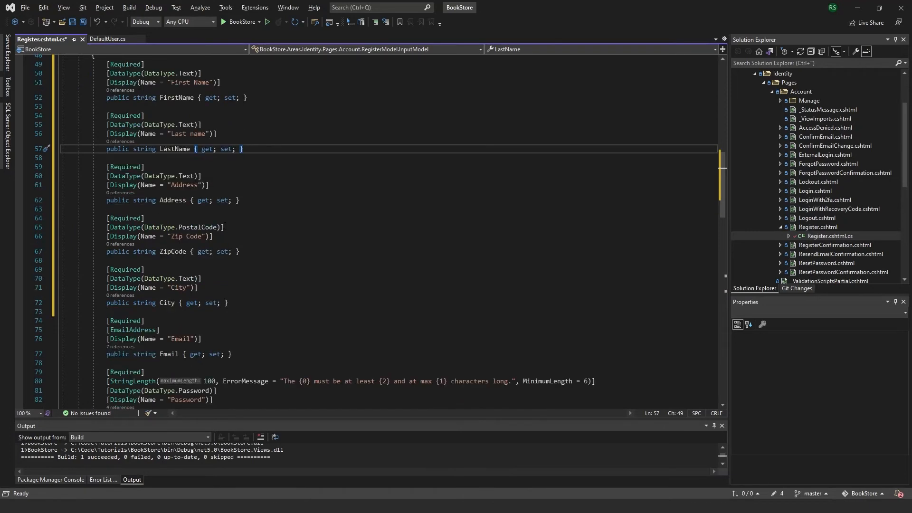
# Move the Email property block so it sits right after LastName, ahead of Address.
pyautogui.scroll(-3)
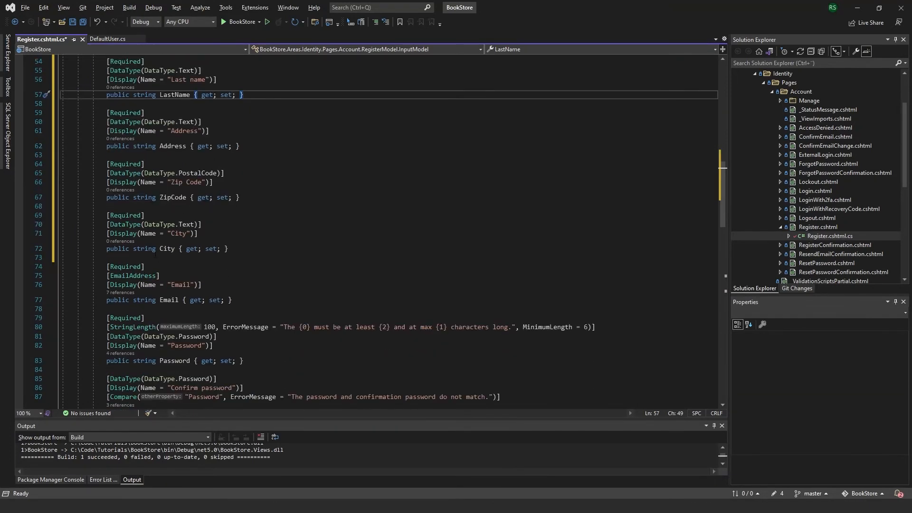
pyautogui.scroll(-3)
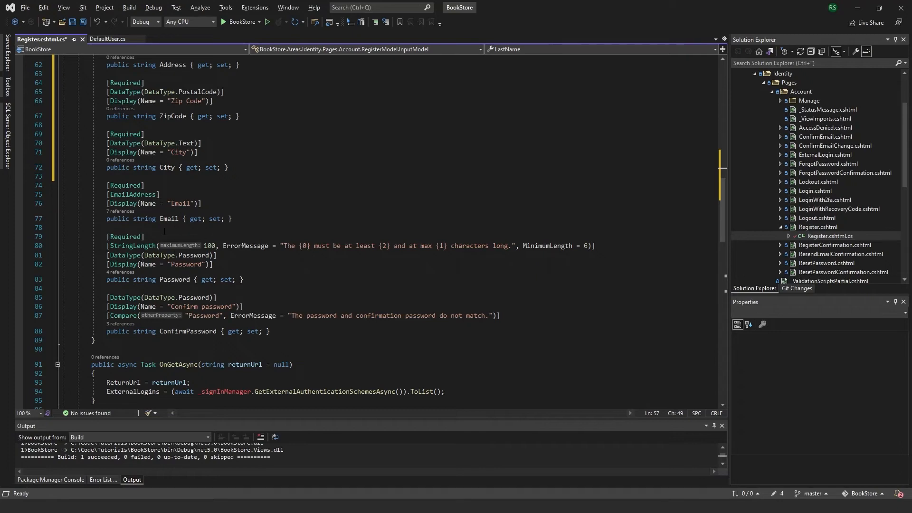
pyautogui.scroll(3)
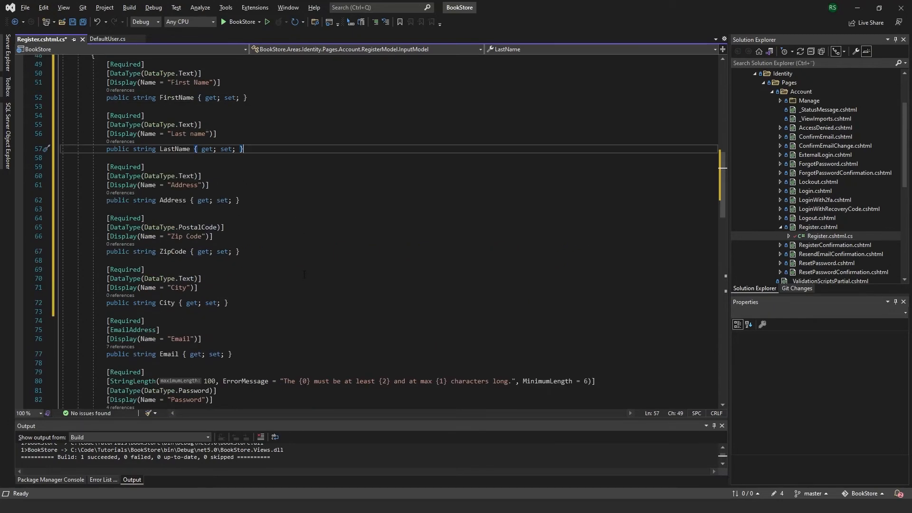
pyautogui.scroll(-3)
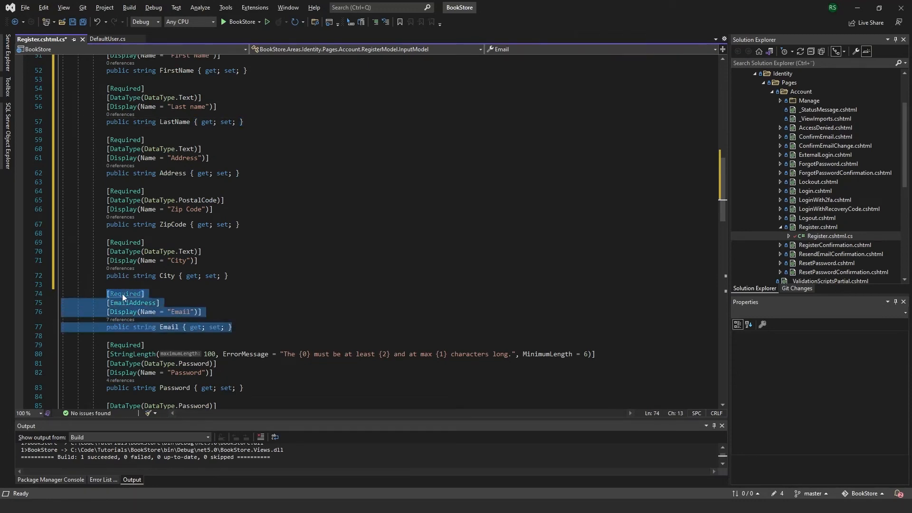
pyautogui.press('Delete')
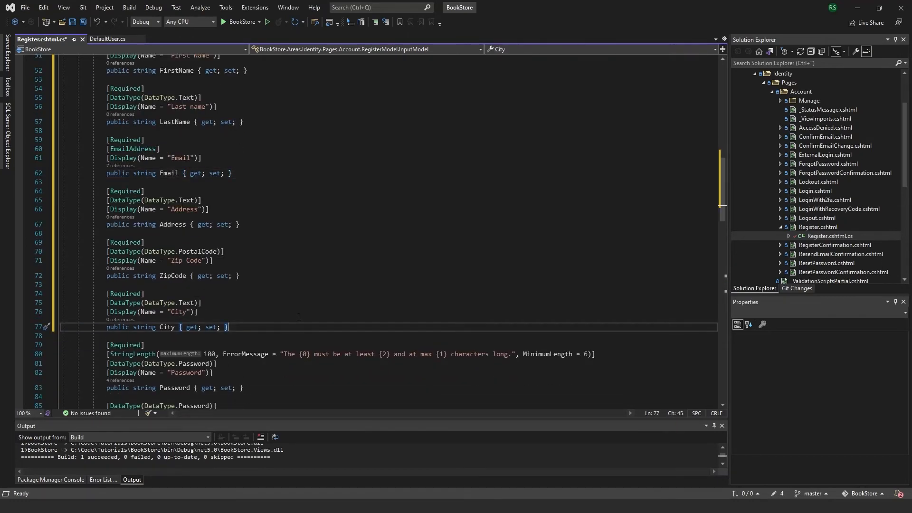
pyautogui.scroll(-3)
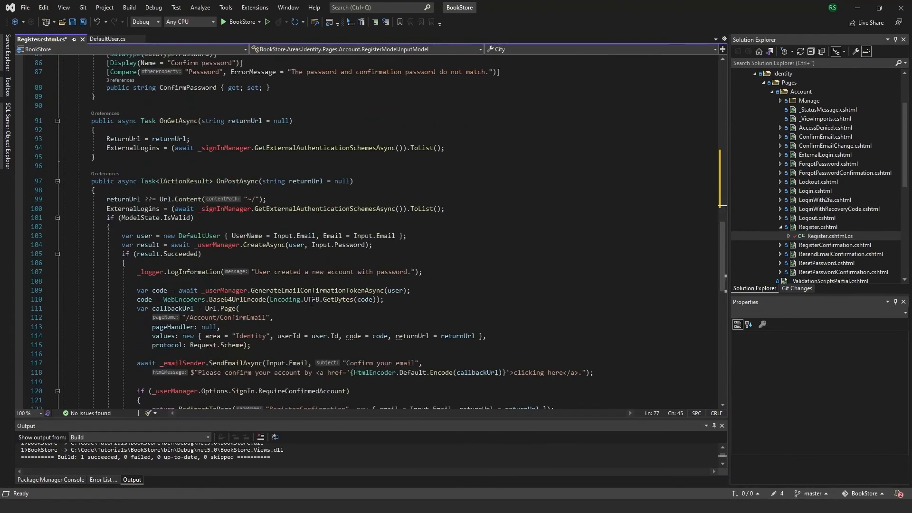
# Extend the DefaultUser initializer with FirstName, LastName, Address, ZipCode and City taken from Input.
pyautogui.scroll(-3)
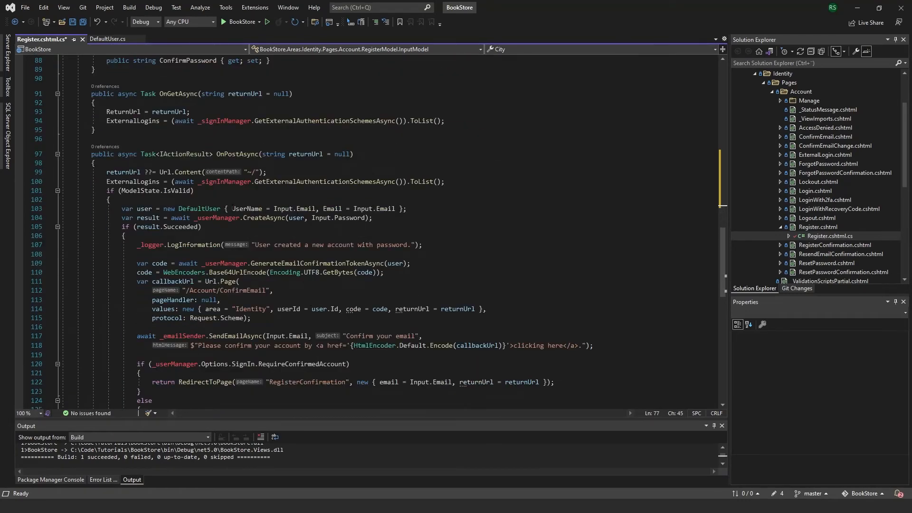
pyautogui.doubleClick(151, 218)
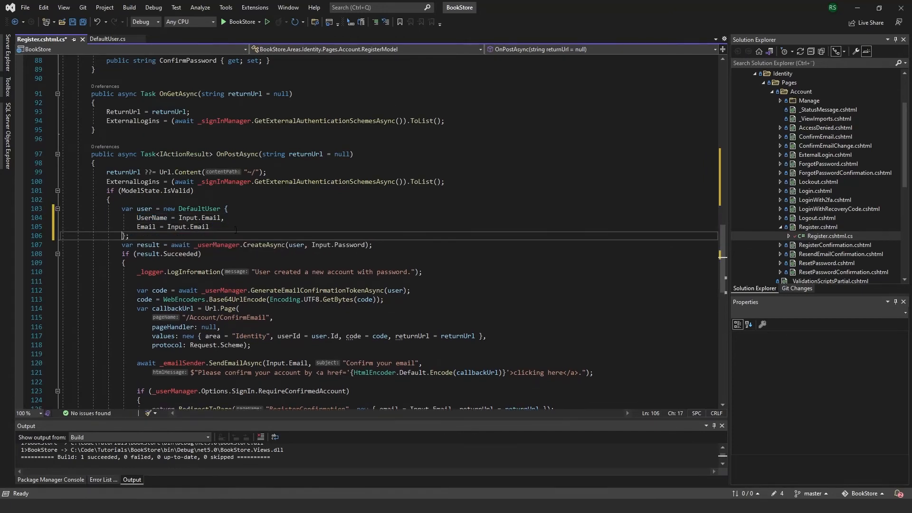
pyautogui.click(215, 227)
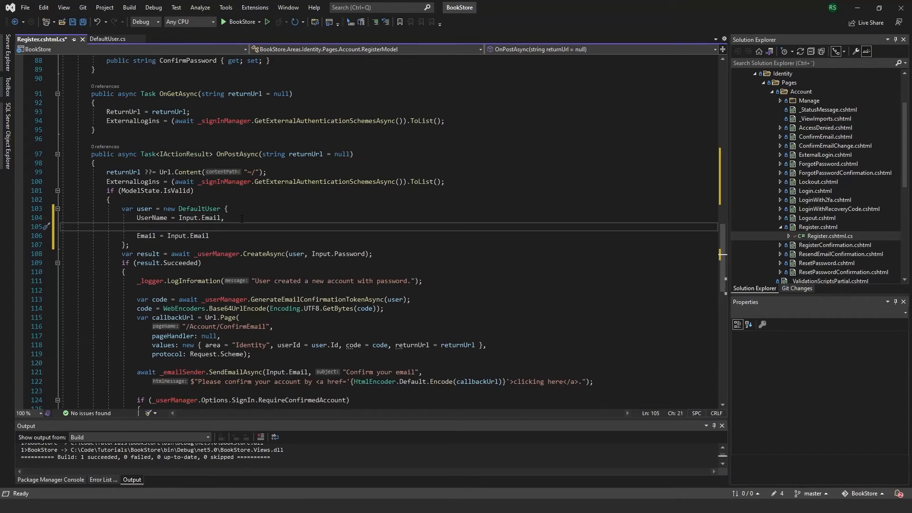
pyautogui.write('FirstName = Input.FirstName,')
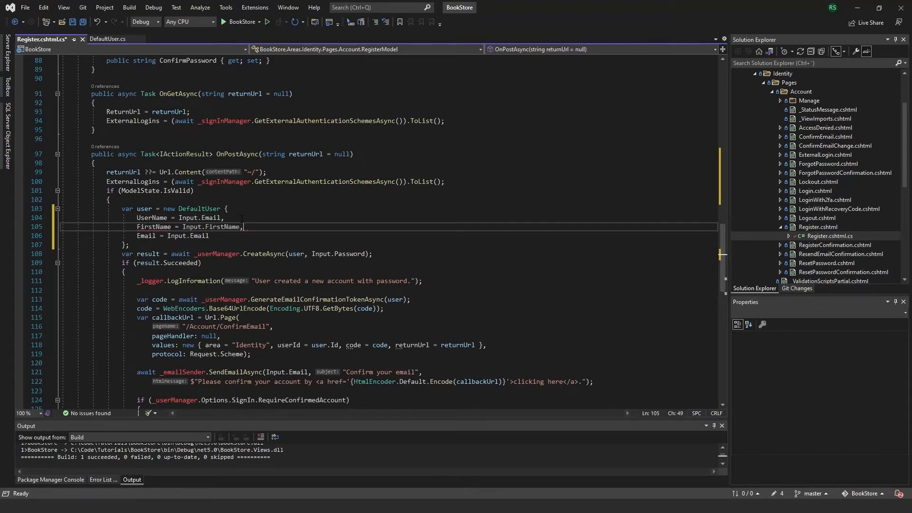
pyautogui.write('LastName = Input.LastName,')
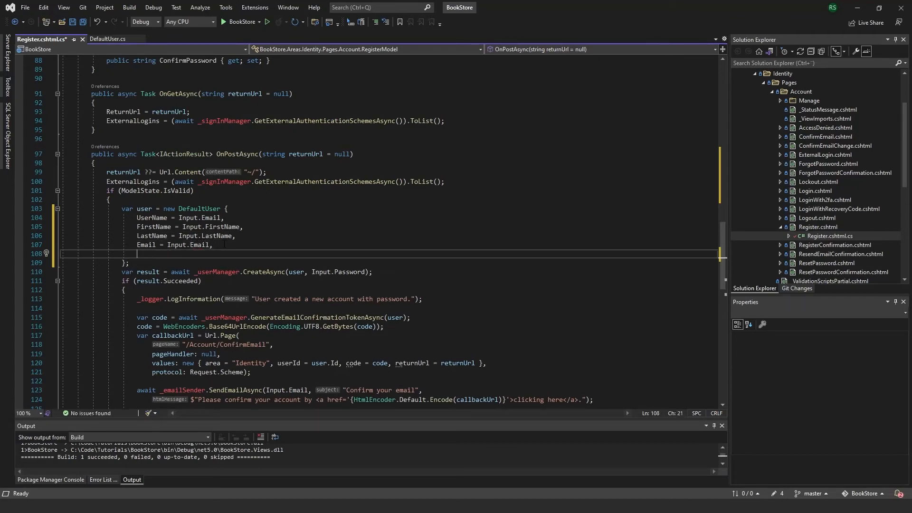
pyautogui.write('Address = Input.Address,')
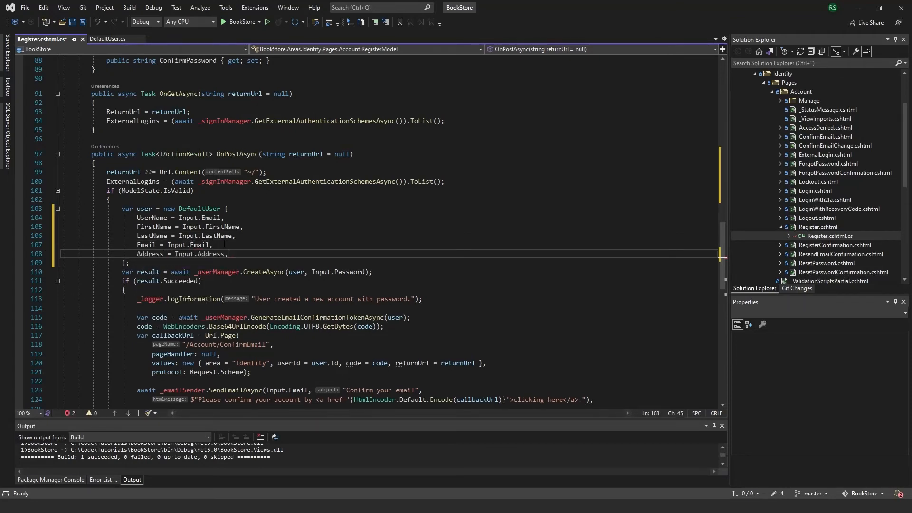
pyautogui.write('ZipCode = Input.ZipCode,')
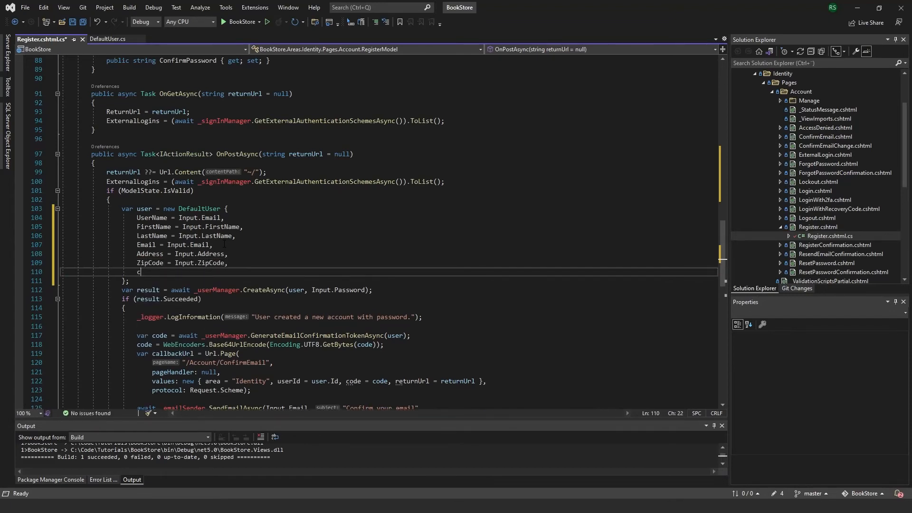
pyautogui.write('ity = Input.City,')
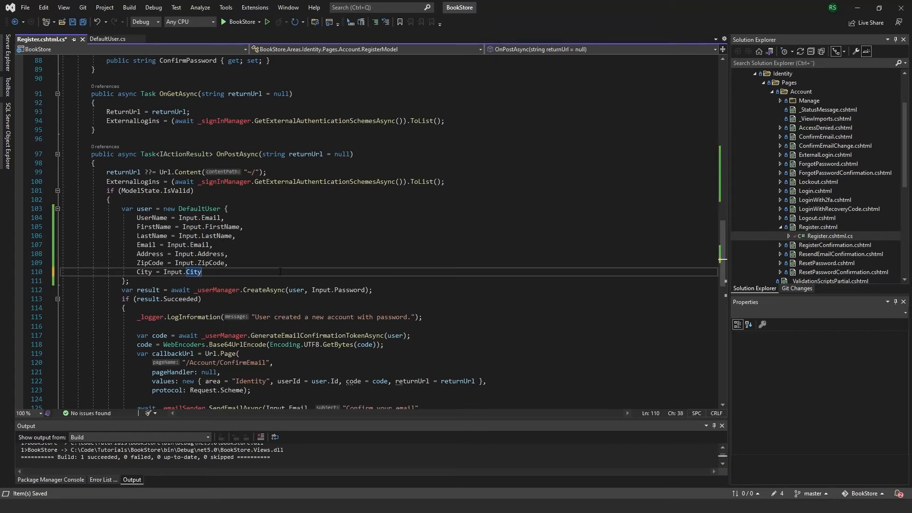
pyautogui.moveTo(814, 230)
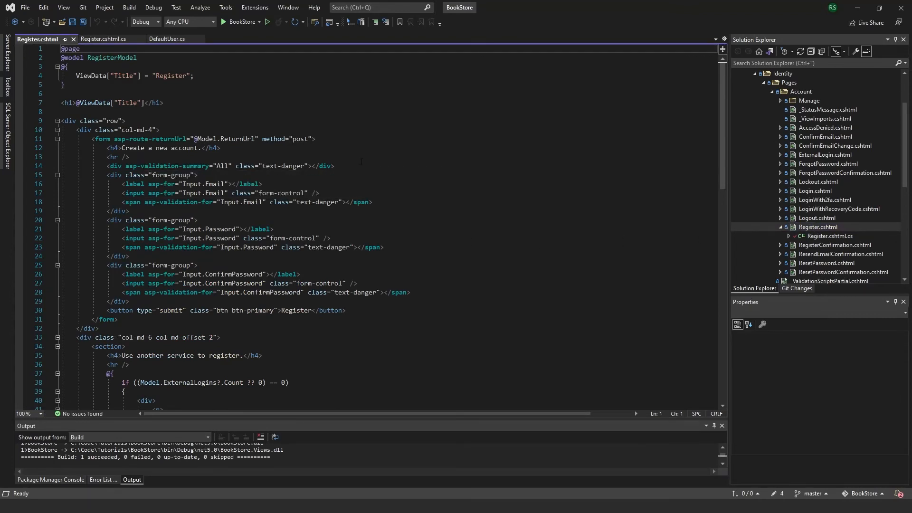
# Duplicate the Email form-group in Register.cshtml and rename the copies to FirstName and LastName.
pyautogui.click(324, 166)
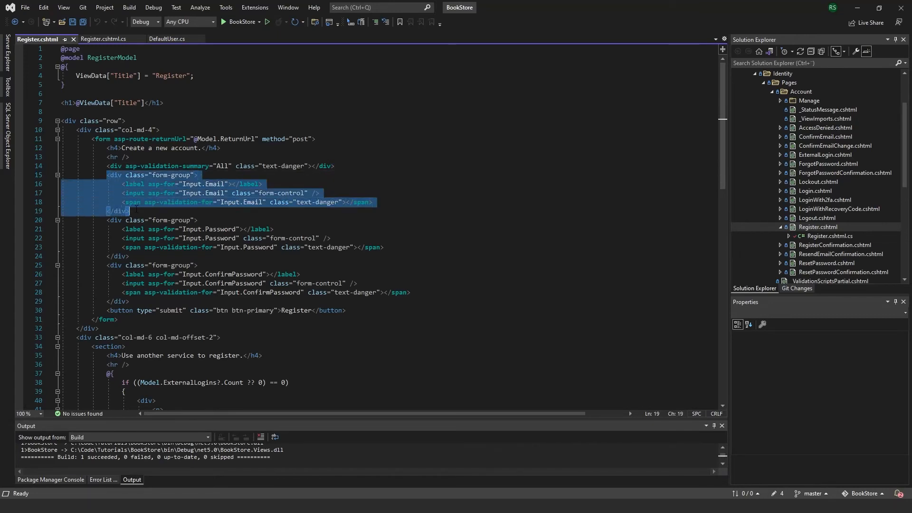
pyautogui.press('ctrl+v')
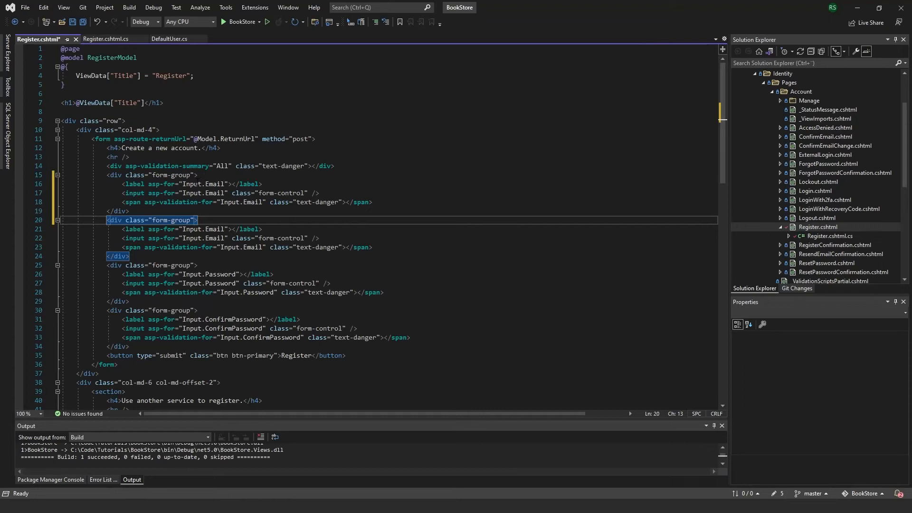
pyautogui.moveTo(204, 193)
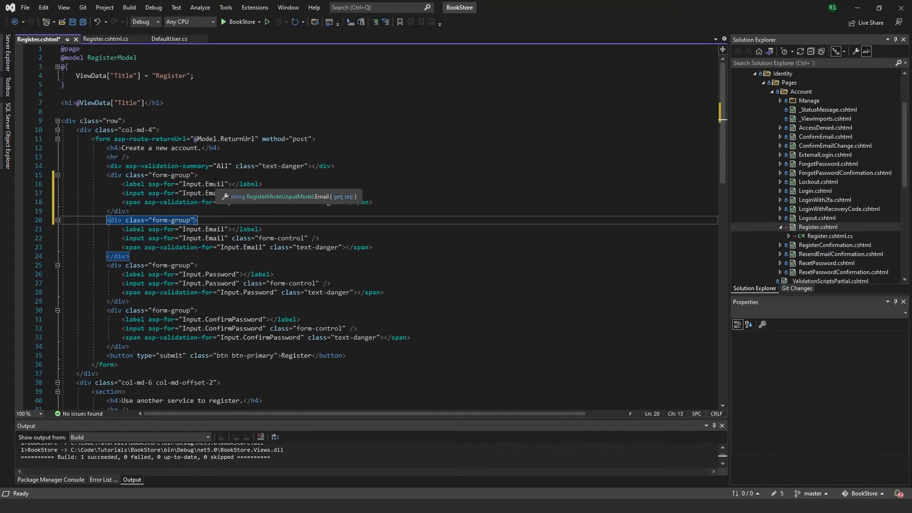
pyautogui.doubleClick(214, 184)
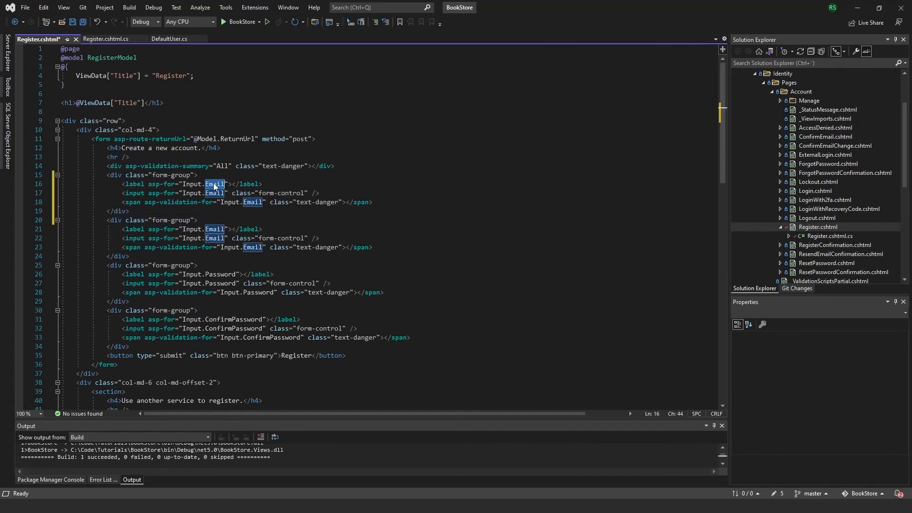
pyautogui.write('FirstName')
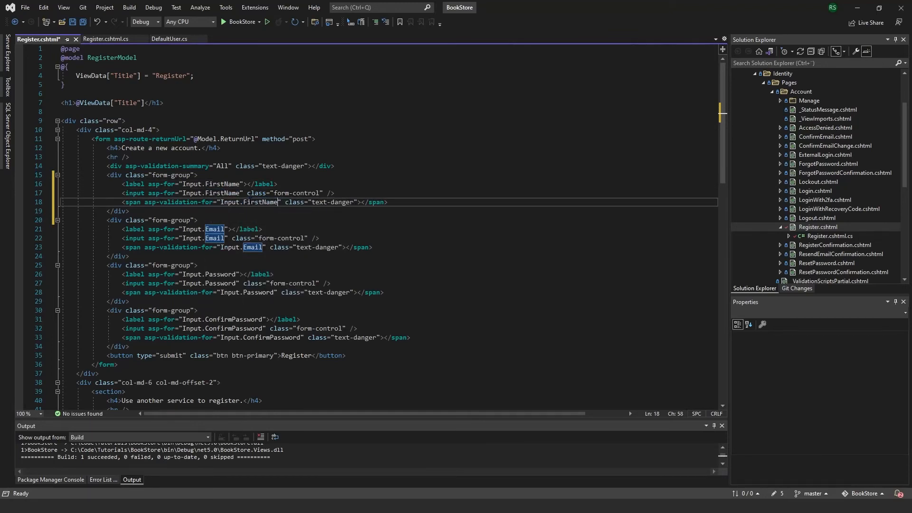
pyautogui.click(334, 166)
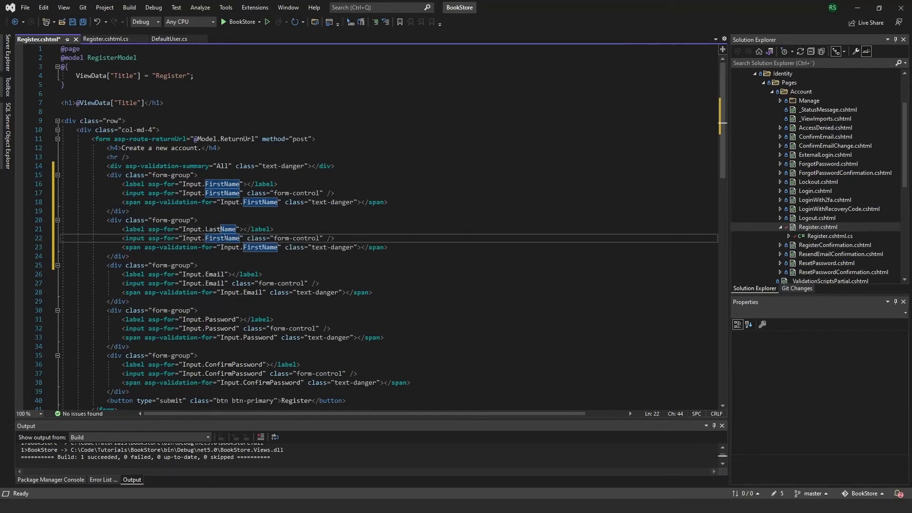
pyautogui.write('LastName')
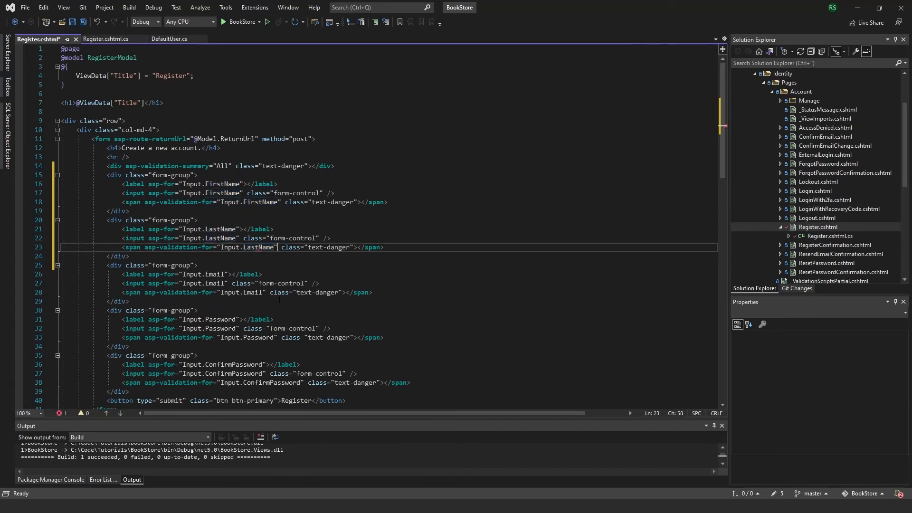
# Add the Address, ZipCode and City form-groups, save the page and build.
pyautogui.click(120, 301)
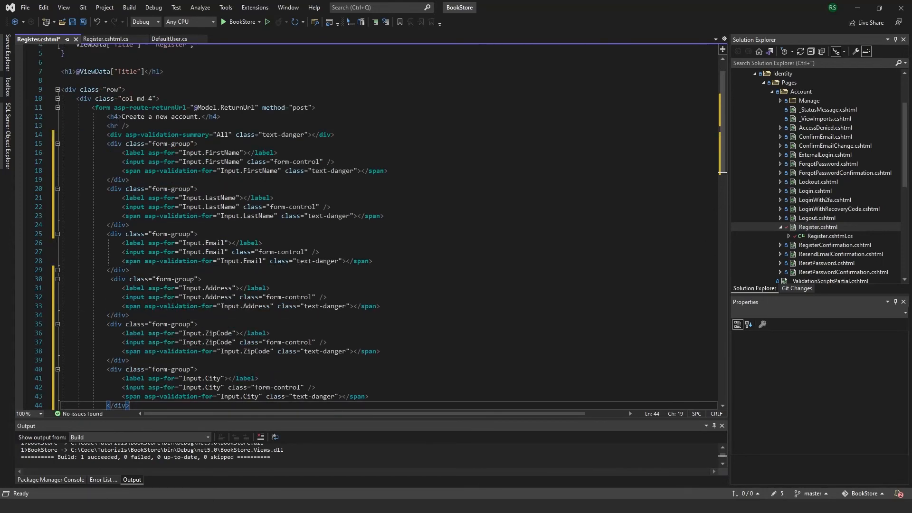
pyautogui.scroll(-3)
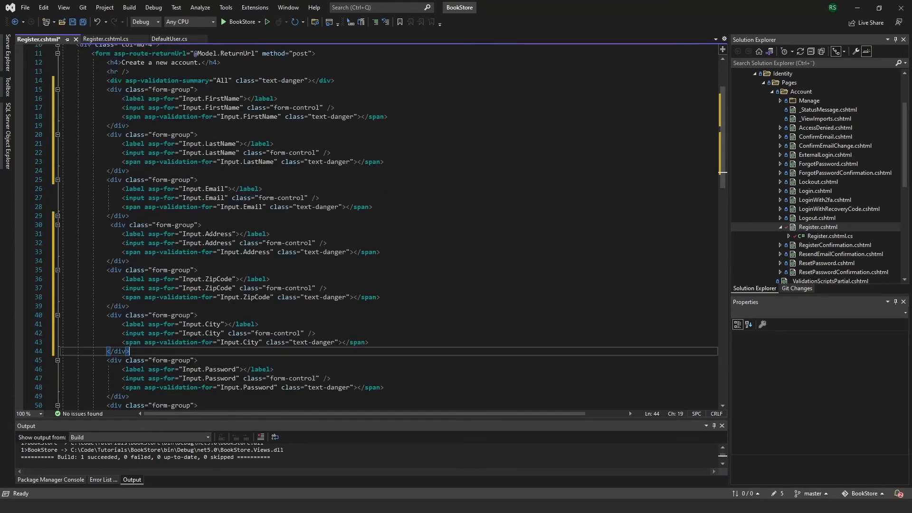
pyautogui.moveTo(223, 332)
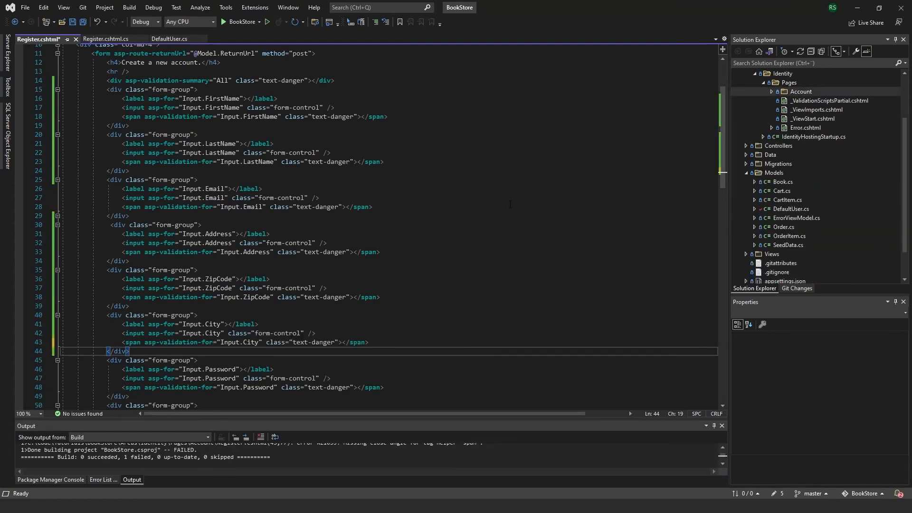
pyautogui.press('ctrl+s')
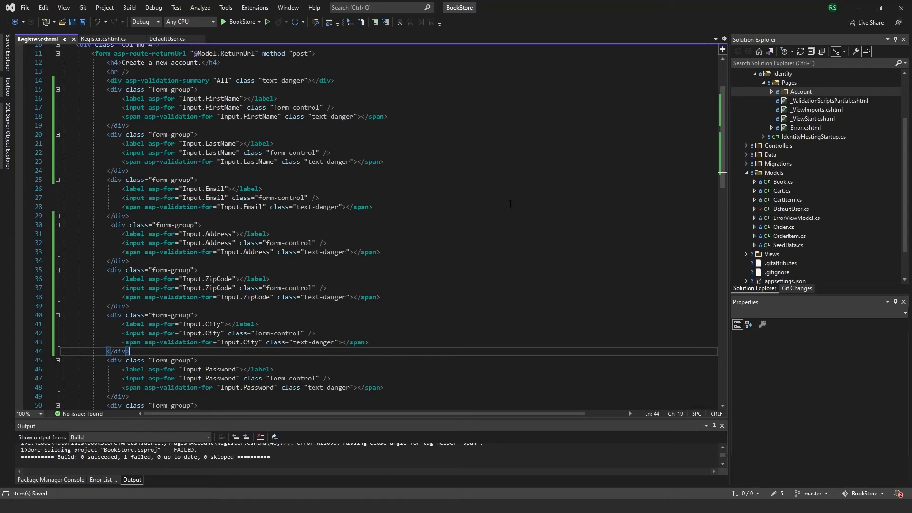
pyautogui.moveTo(393, 418)
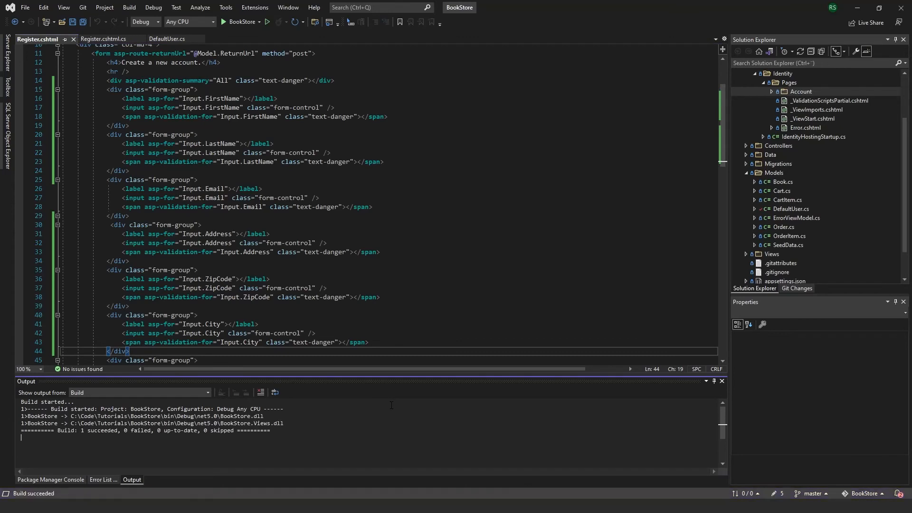
# Run 'dotnet ef migrations add customUserDataAdded' in the Package Manager Console.
pyautogui.click(51, 480)
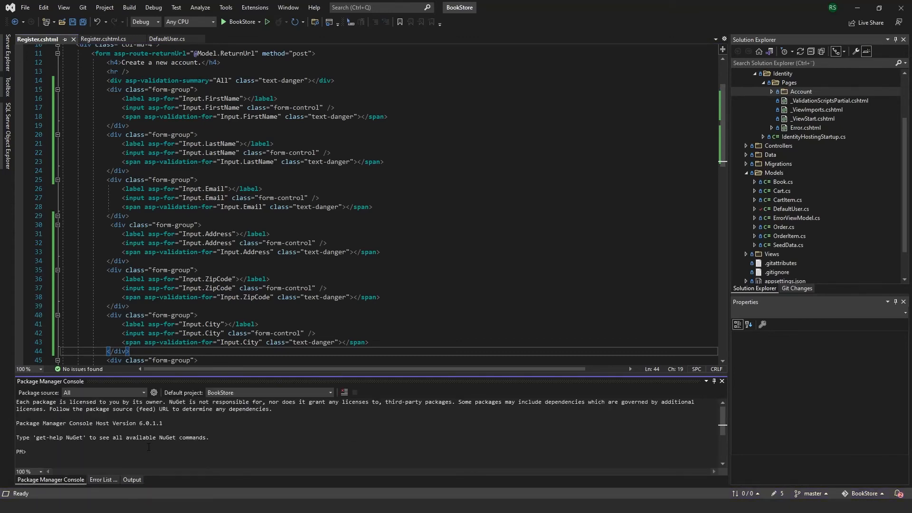
pyautogui.write('dotnet ef migrations add')
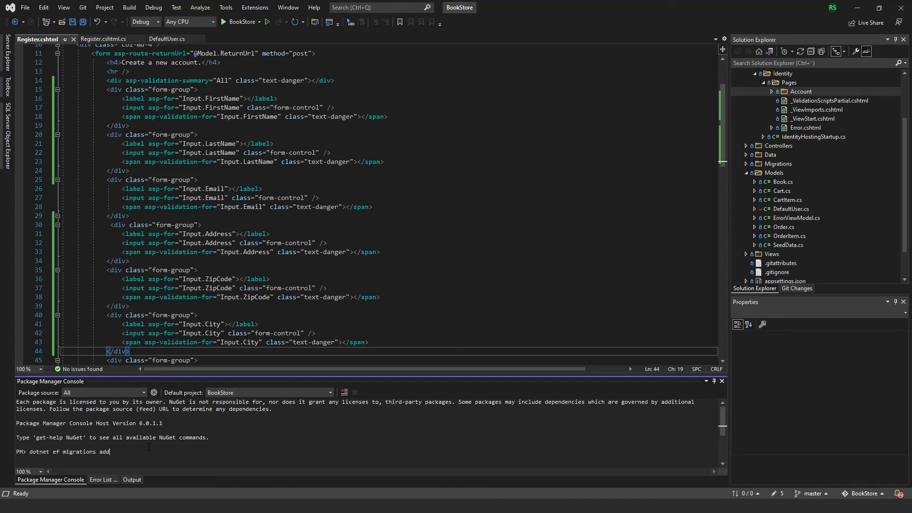
pyautogui.write('customDataAdded')
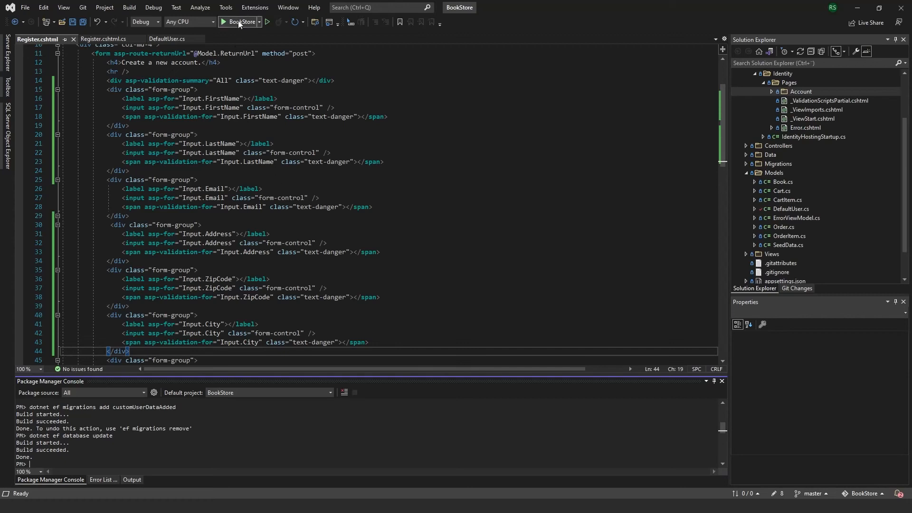
# Launch the BookStore web app and go to its Register page.
pyautogui.click(238, 21)
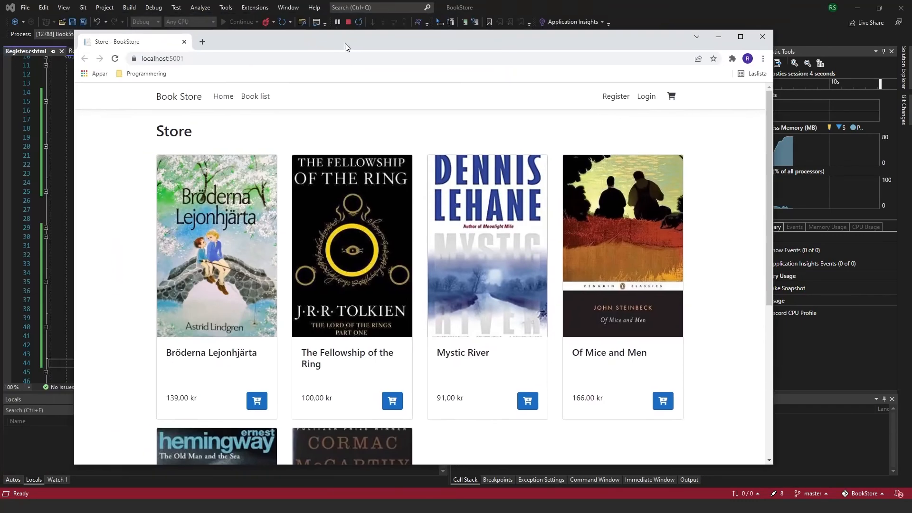
pyautogui.click(614, 96)
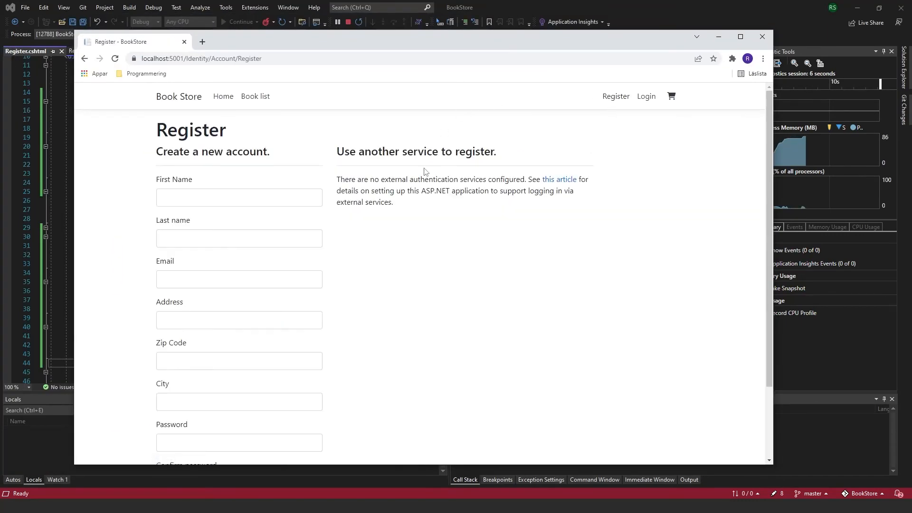
pyautogui.scroll(-3)
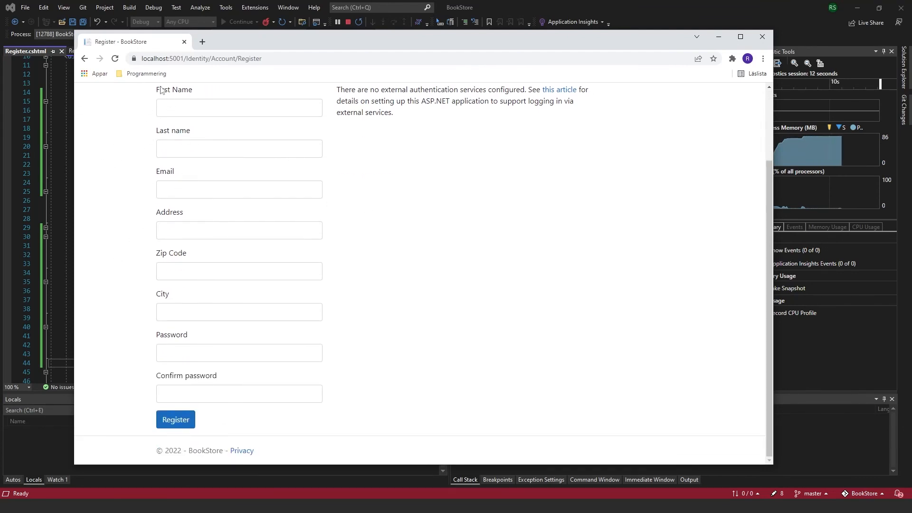
pyautogui.moveTo(102, 235)
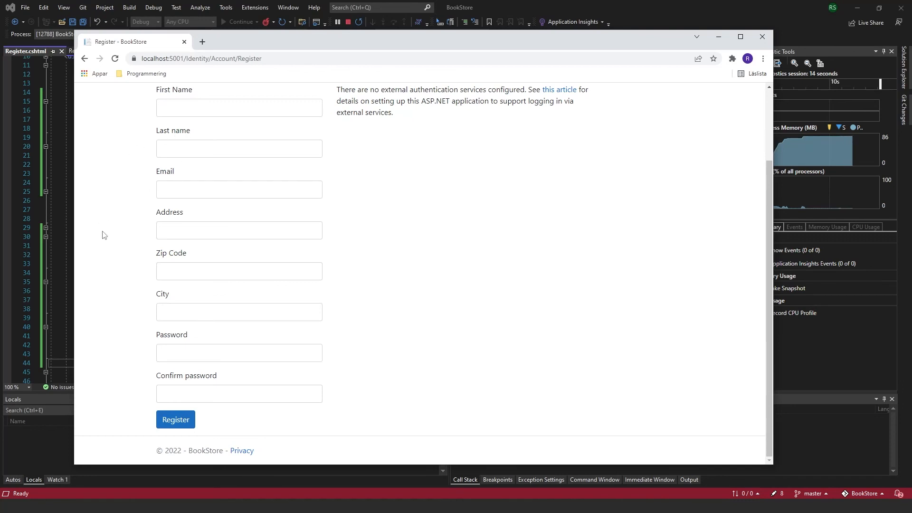
pyautogui.moveTo(114, 375)
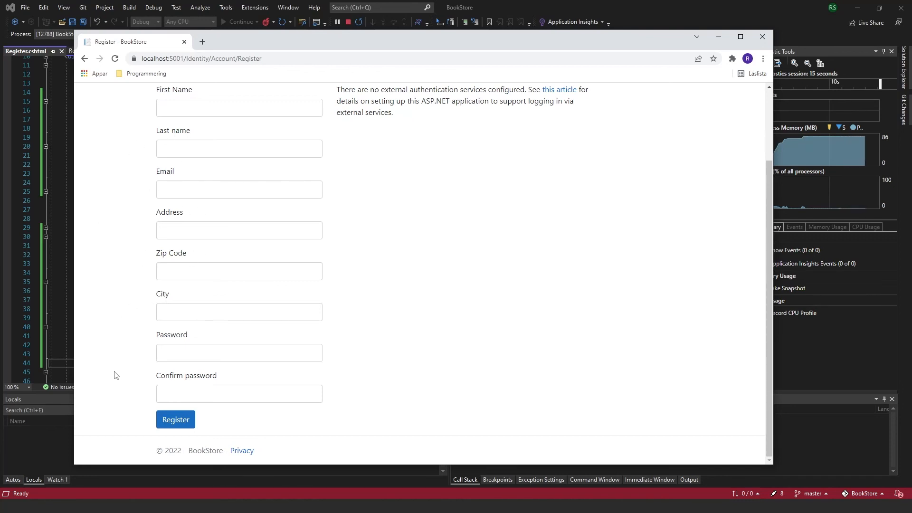
pyautogui.scroll(3)
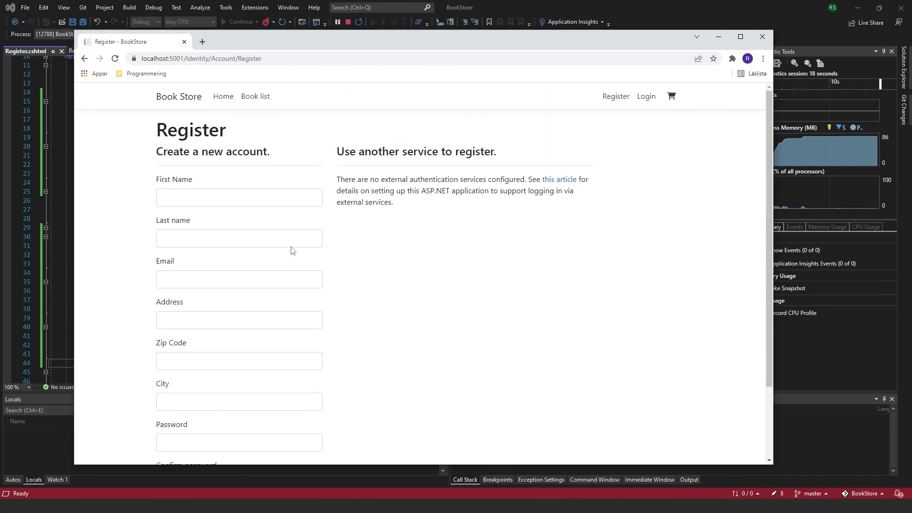
# Register a new user with name, robin@ email, 'Street 6', zip 123456, city and password.
pyautogui.write('Robin')
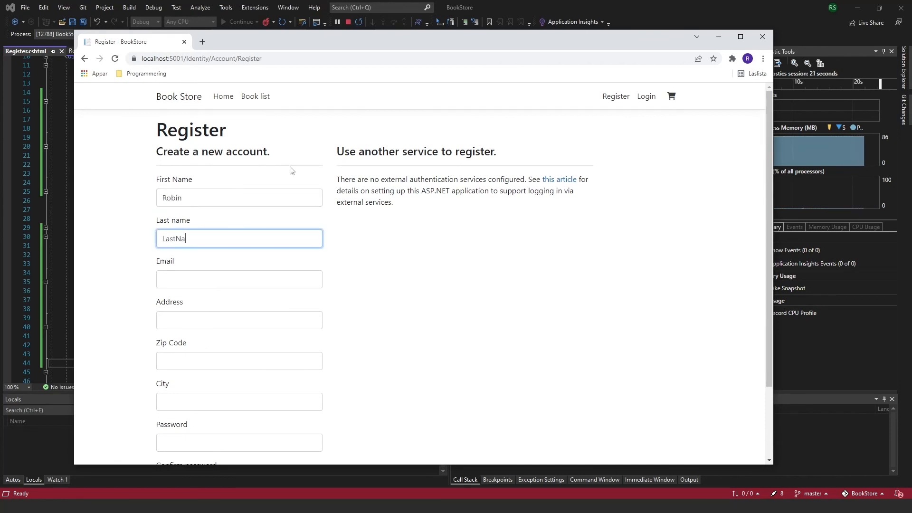
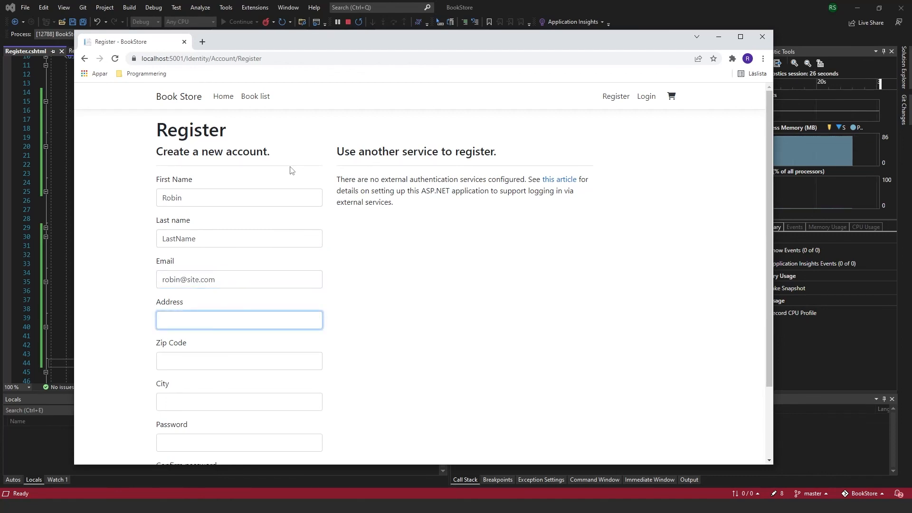
pyautogui.write('Street 6')
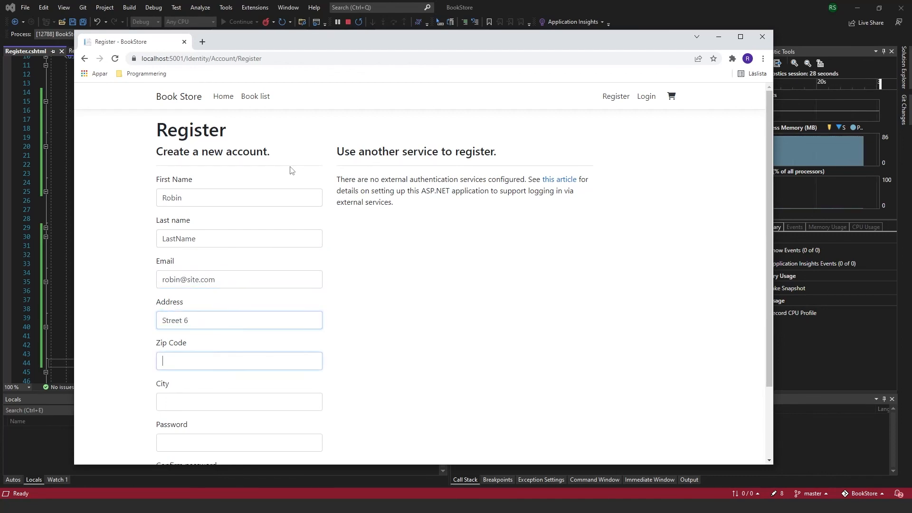
pyautogui.write('123456')
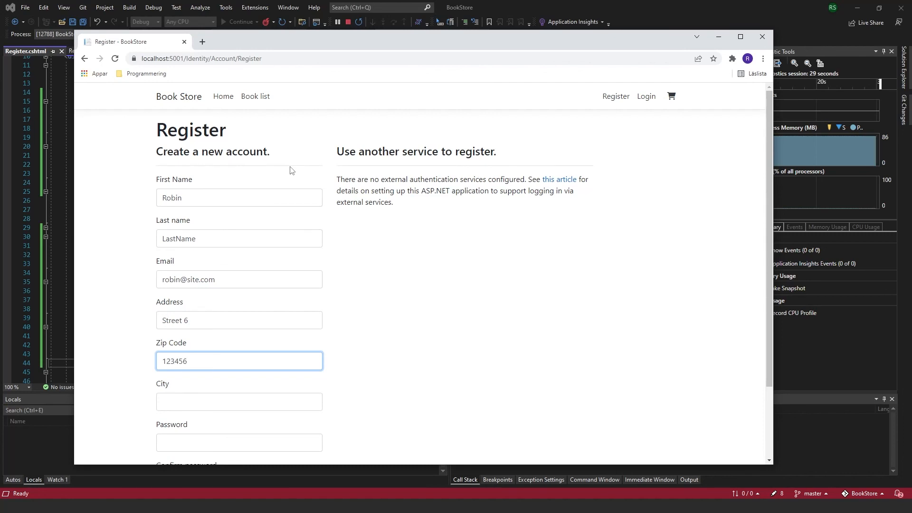
pyautogui.write('City1')
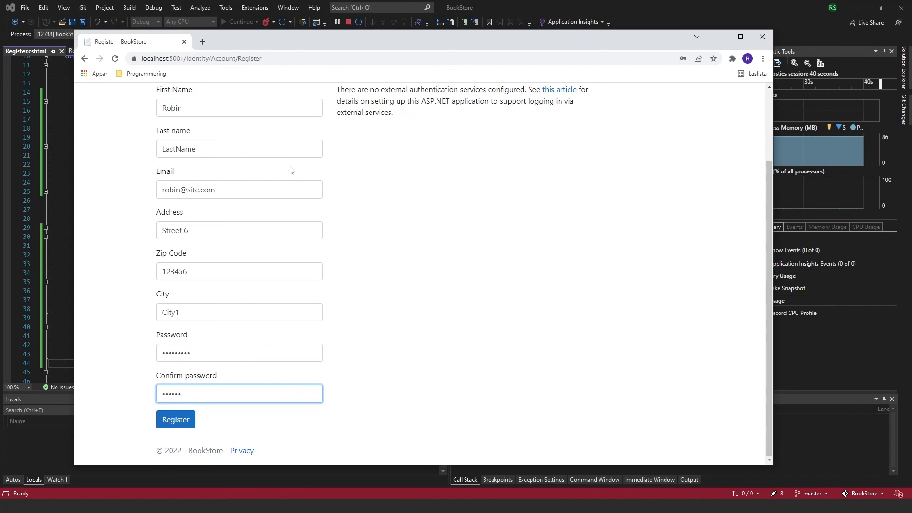
pyautogui.click(175, 420)
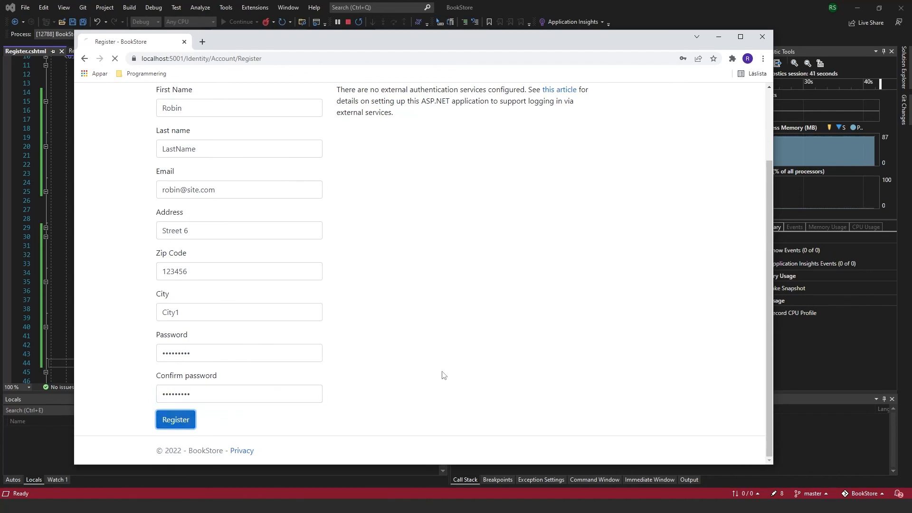
pyautogui.click(175, 419)
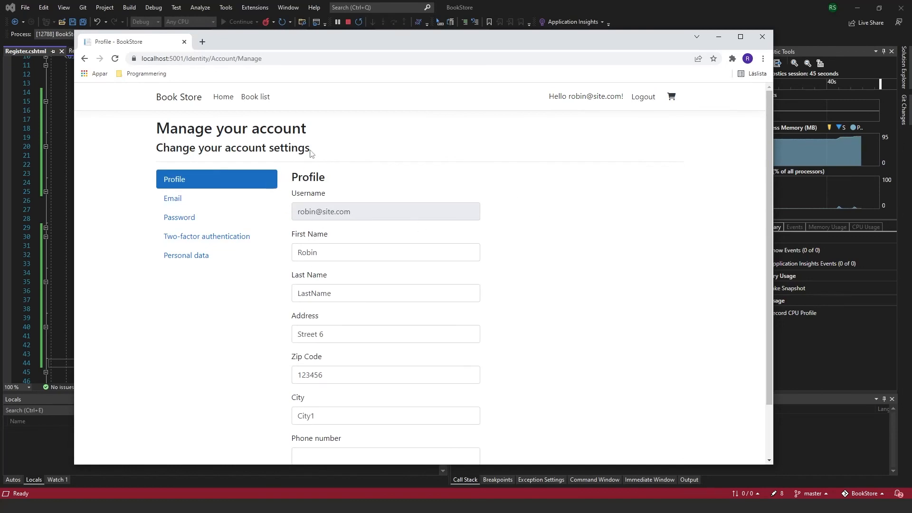
# From Personal data, download the account's data, then delete the data and close the account.
pyautogui.scroll(-3)
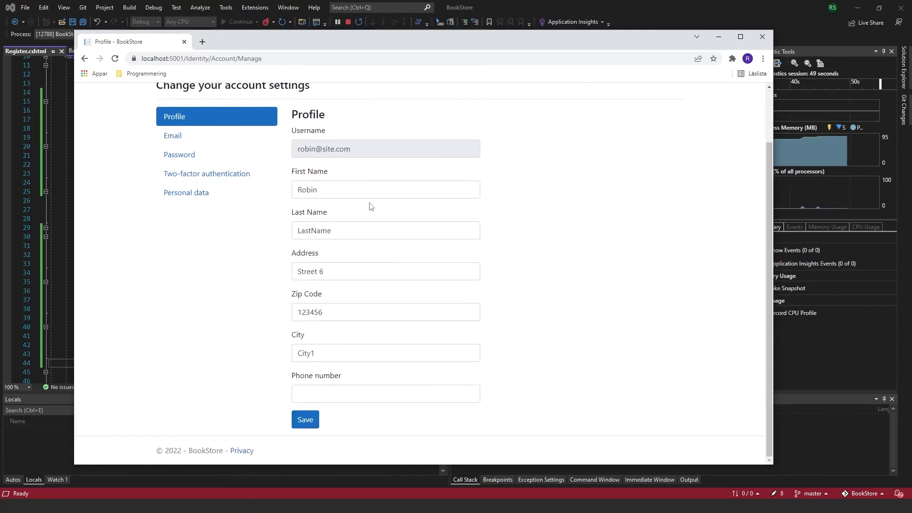
pyautogui.moveTo(381, 168)
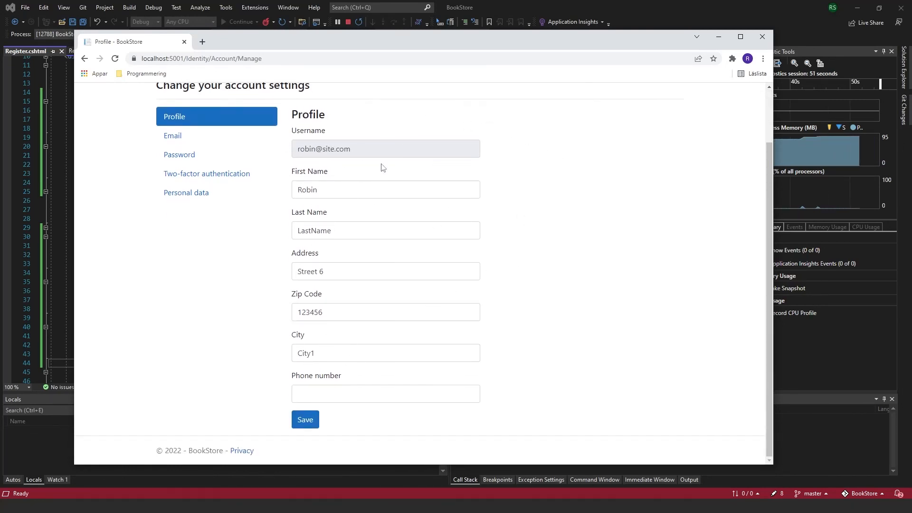
pyautogui.click(186, 192)
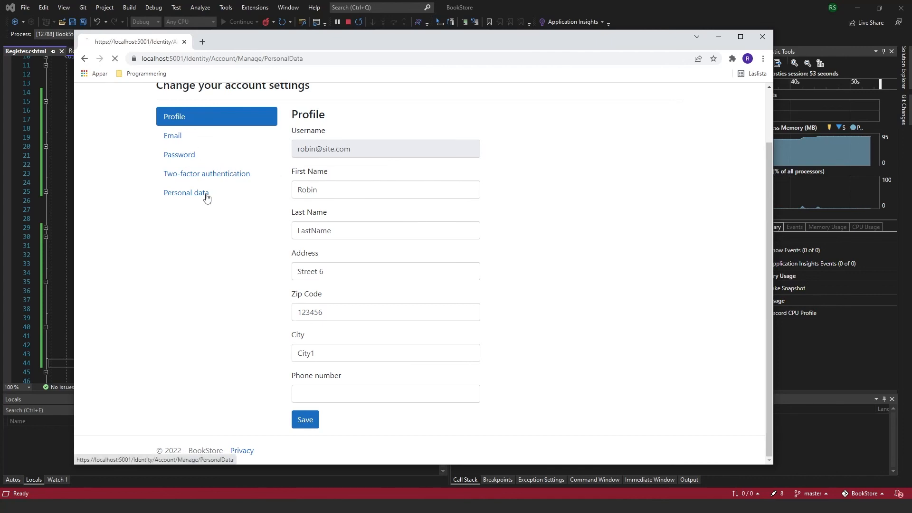
pyautogui.click(186, 192)
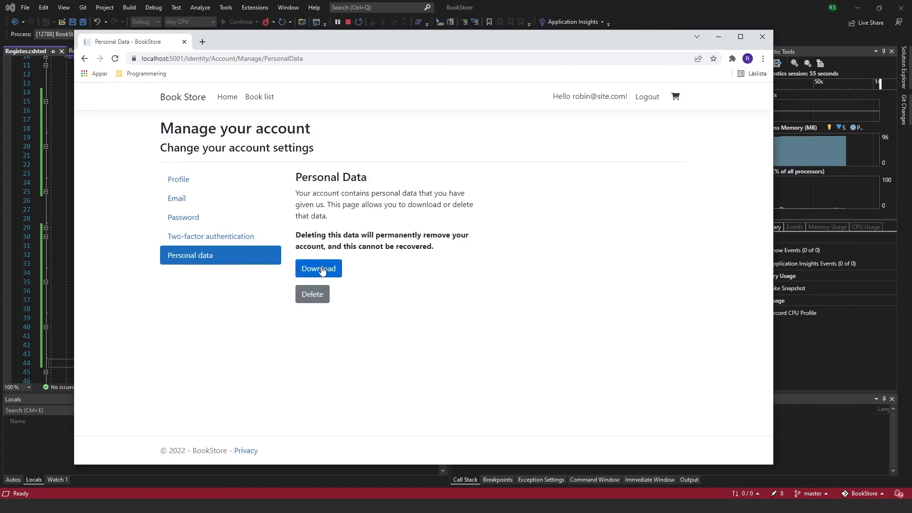
pyautogui.click(318, 268)
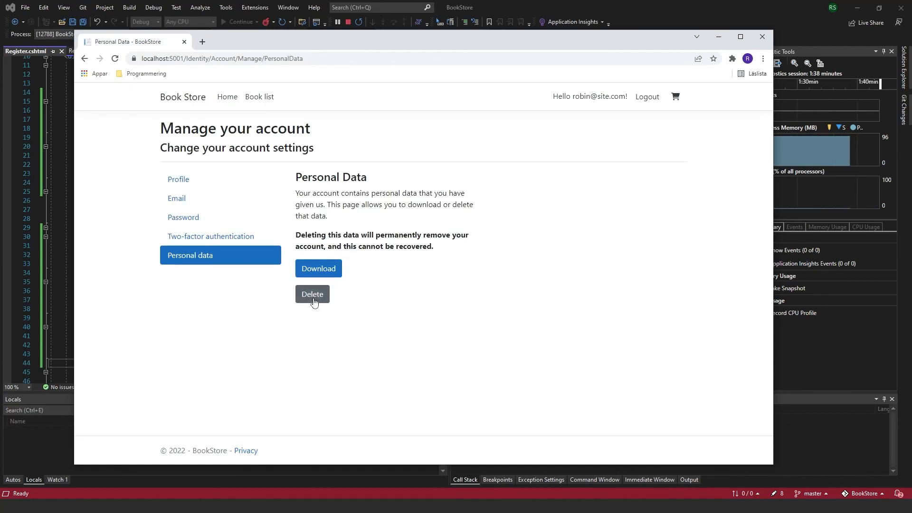
pyautogui.click(313, 294)
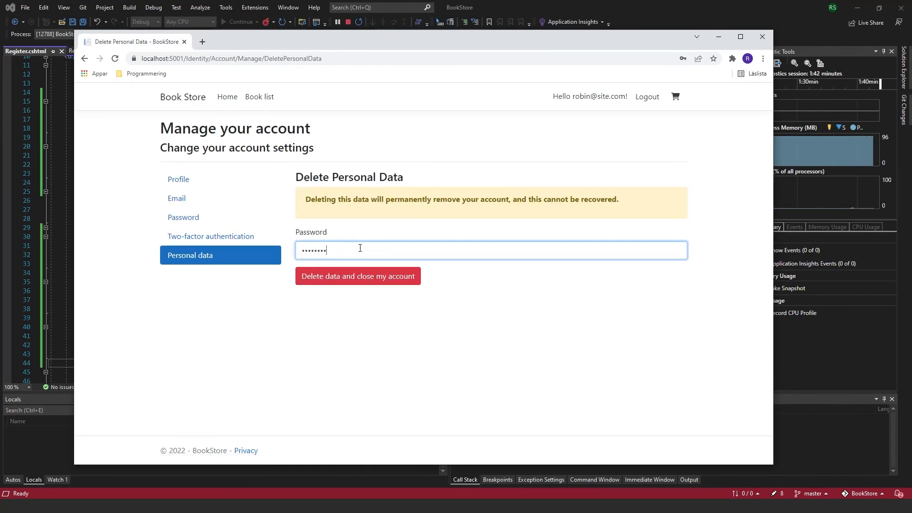
pyautogui.click(358, 275)
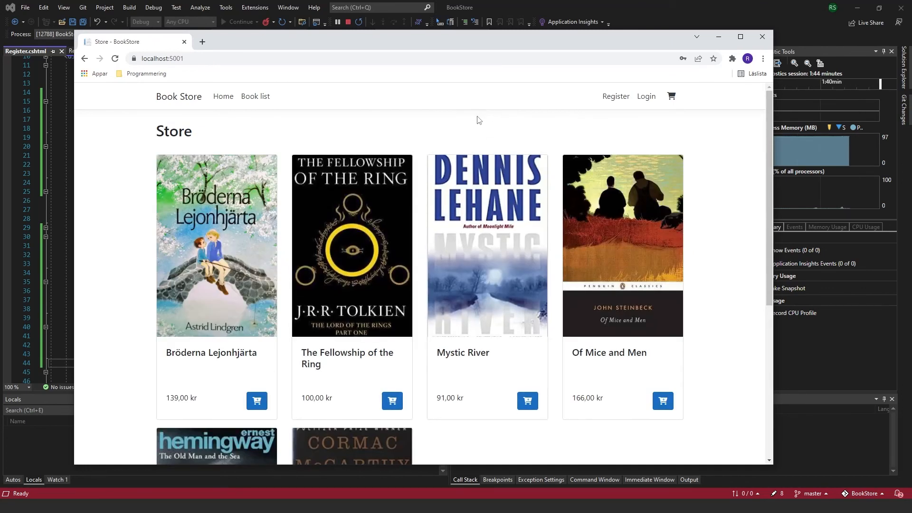
pyautogui.moveTo(474, 125)
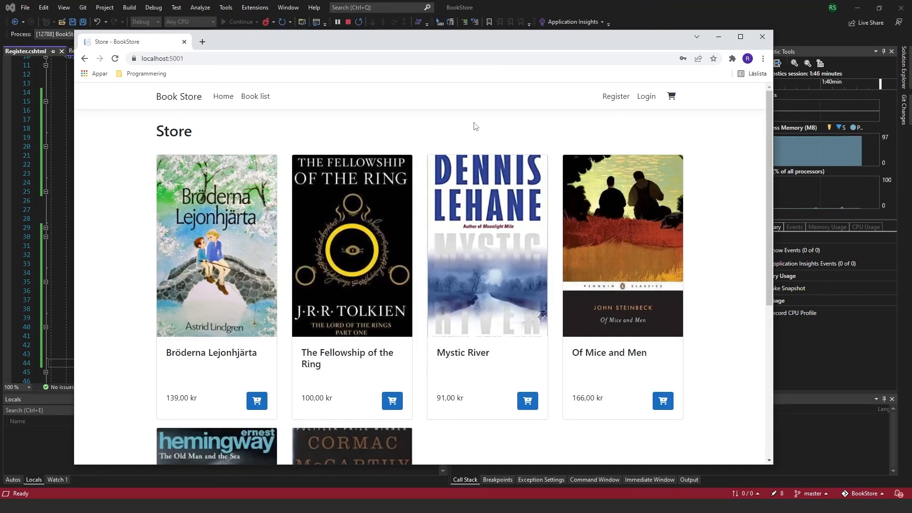